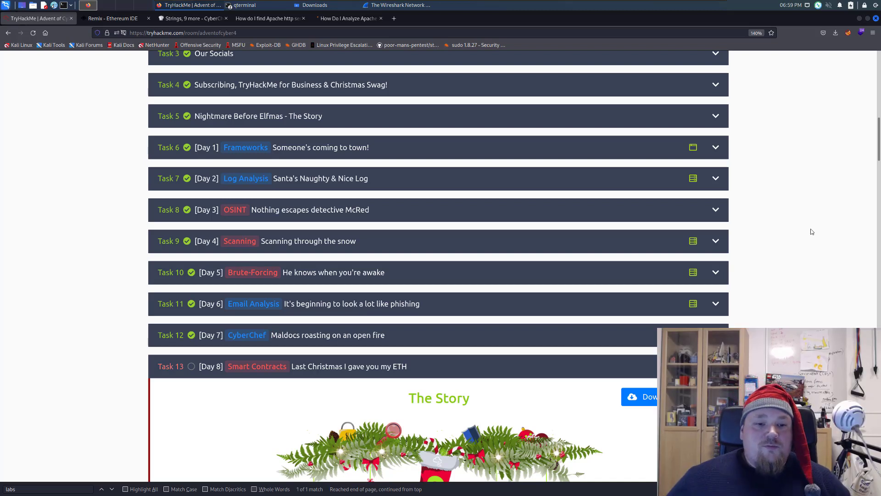
mouse_move(771, 157)
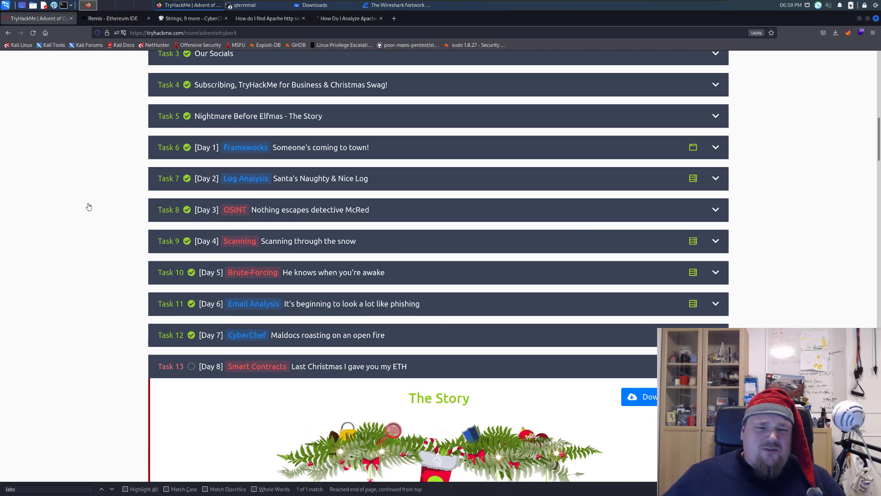
Scroll to the Day 8 Smart Contracts story and highlight a phrase while reading
scroll(down, 3)
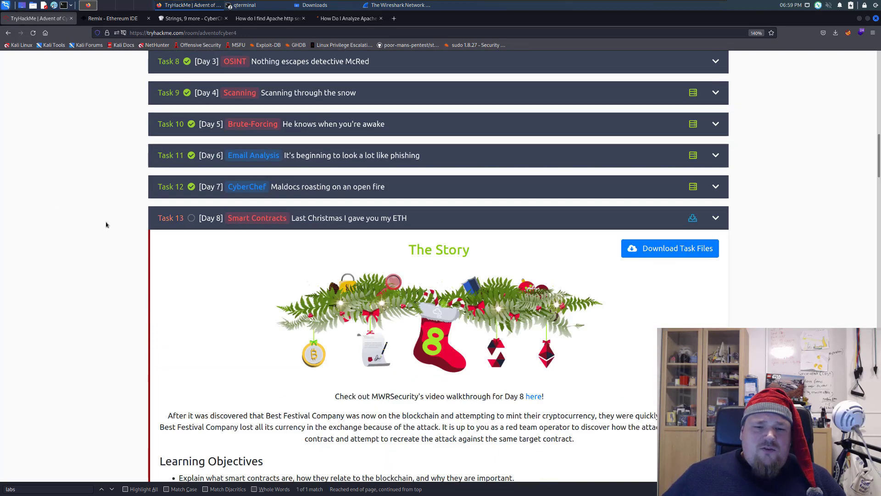
scroll(down, 3)
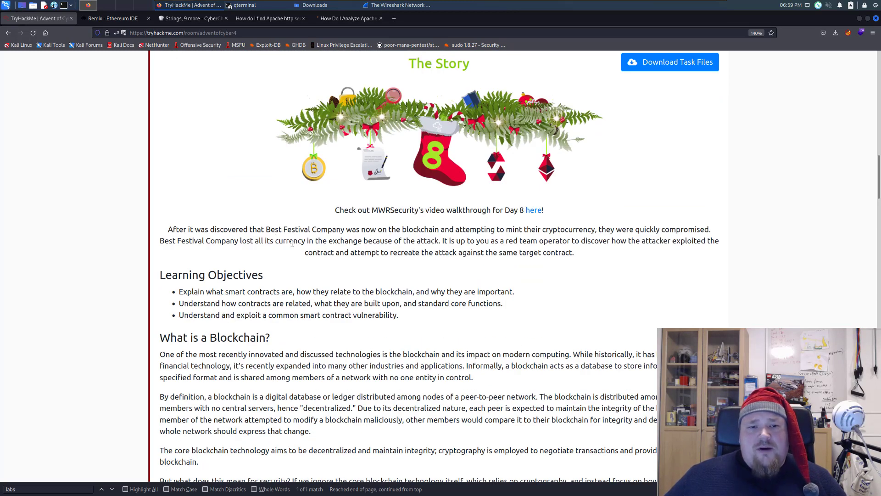
drag(361, 230, 458, 229)
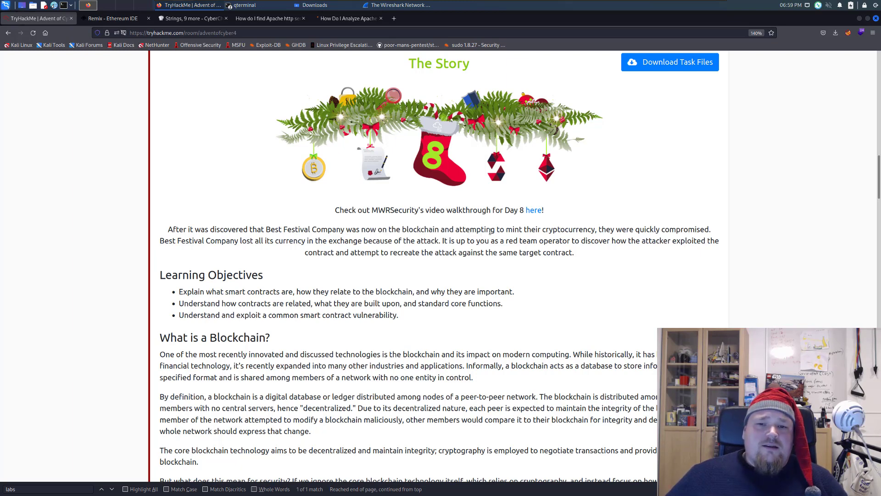
drag(470, 230, 564, 230)
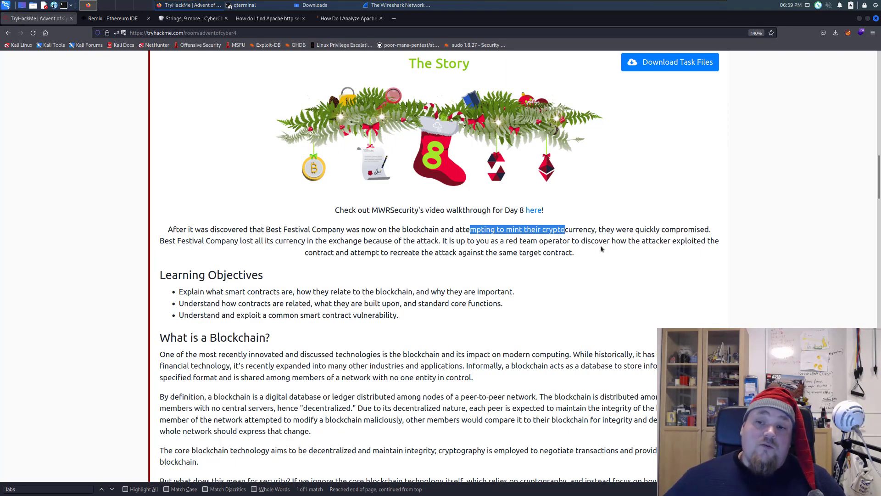
mouse_move(605, 237)
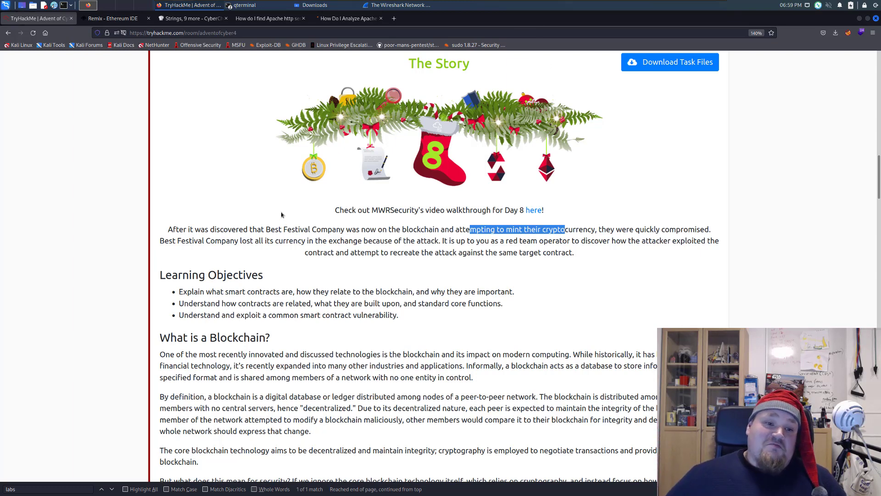
Read past the re-entrancy explanation to the Remix instructions, briefly highlighting the Remix IDE sentence
scroll(down, 3)
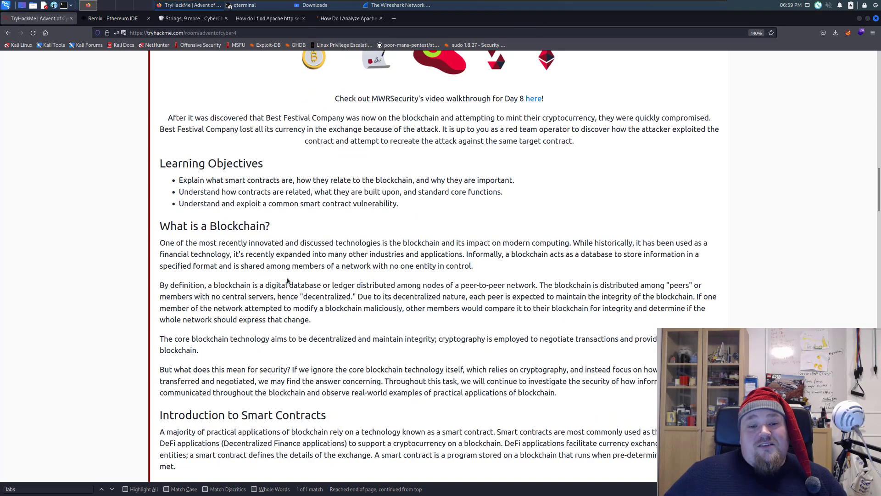
scroll(down, 3)
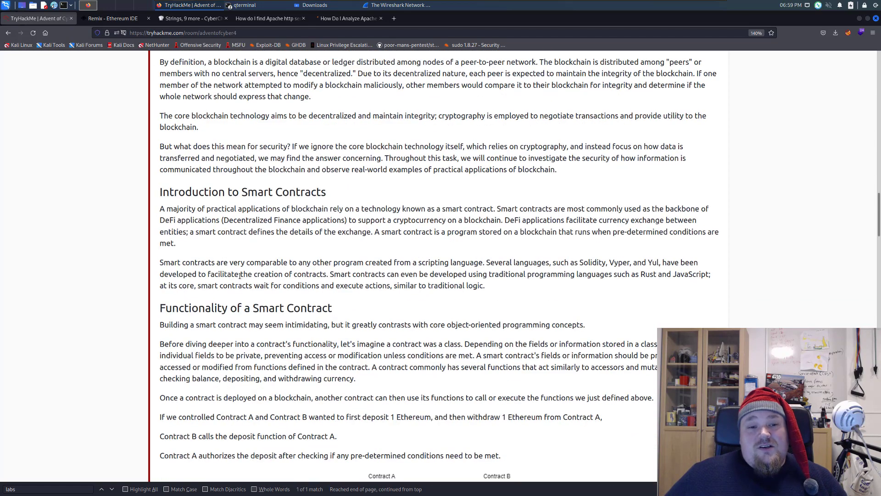
scroll(down, 3)
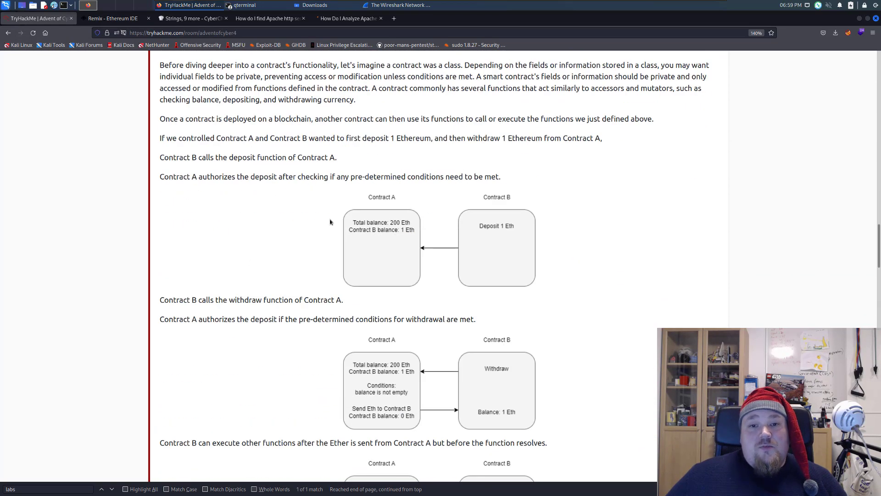
mouse_move(204, 160)
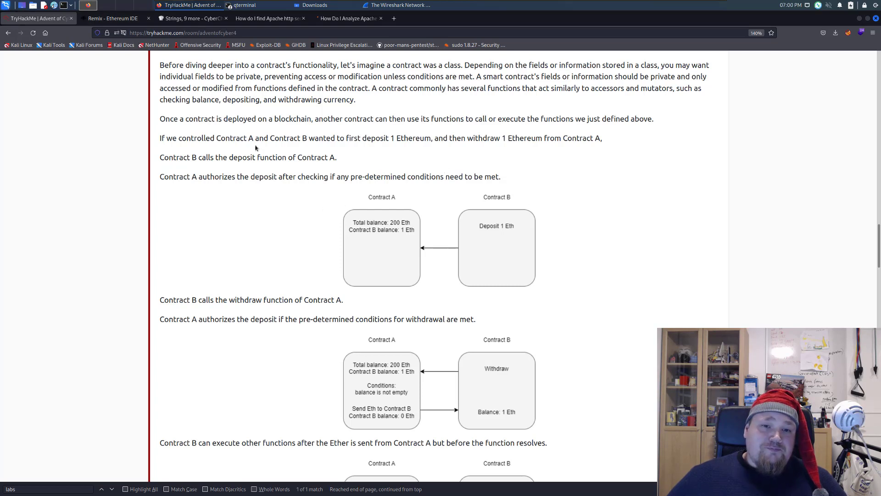
mouse_move(336, 171)
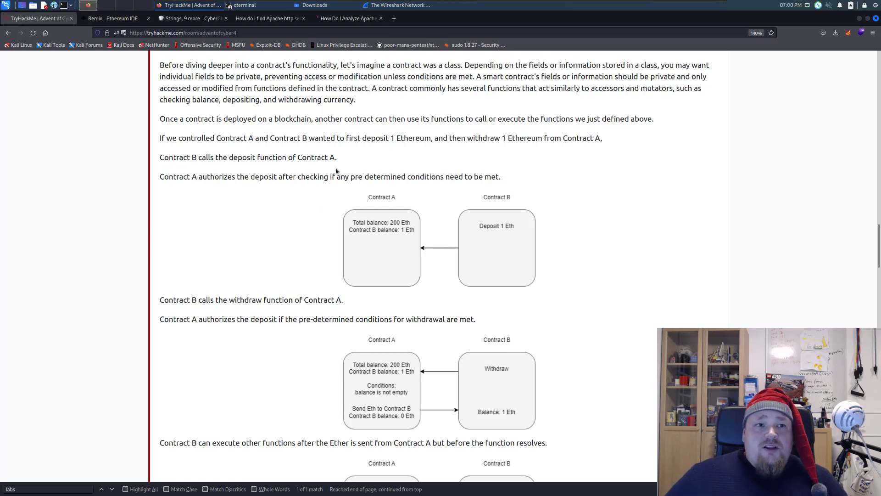
mouse_move(161, 174)
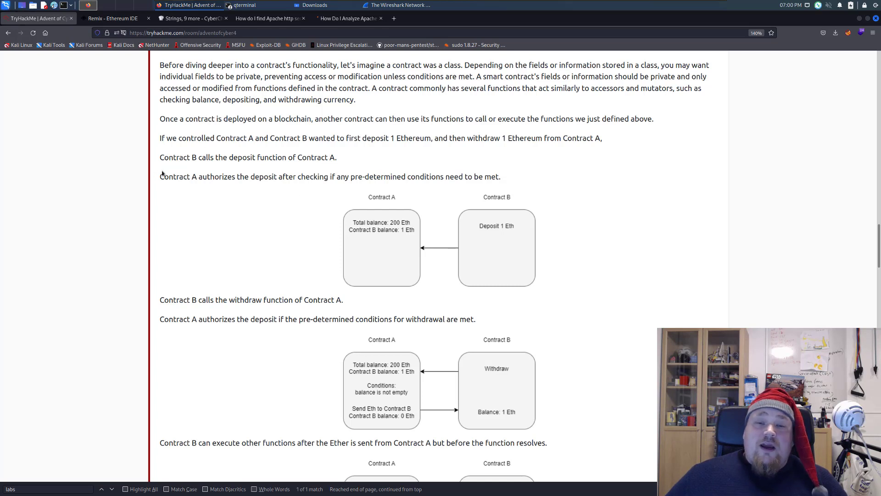
mouse_move(192, 149)
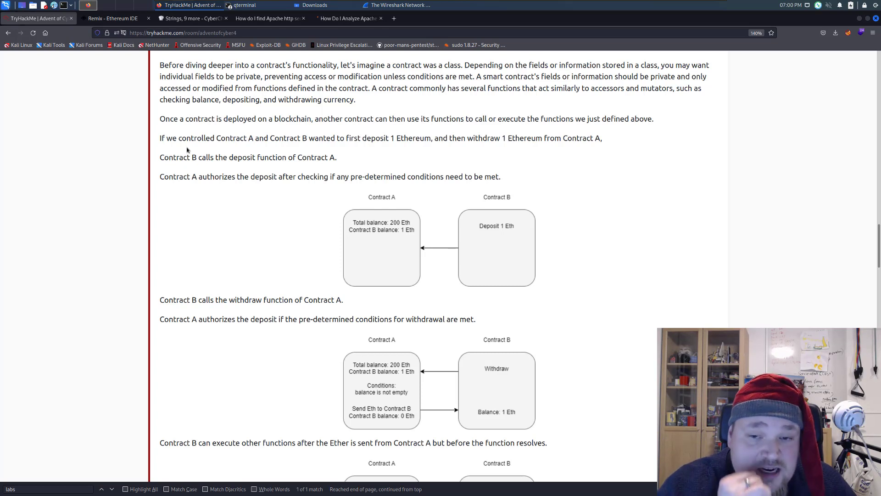
mouse_move(237, 153)
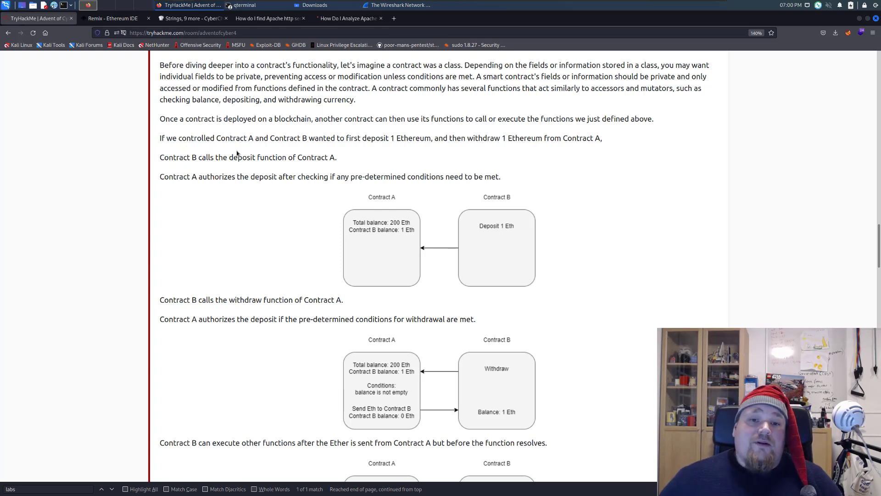
mouse_move(251, 135)
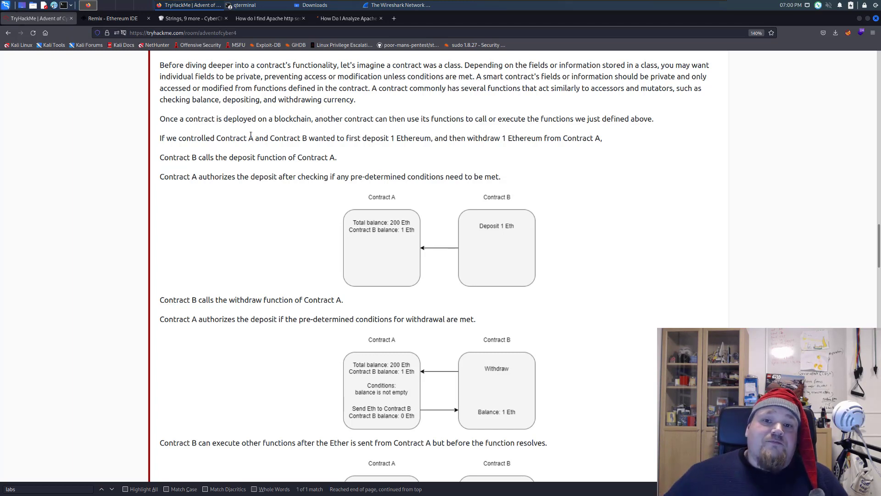
scroll(down, 3)
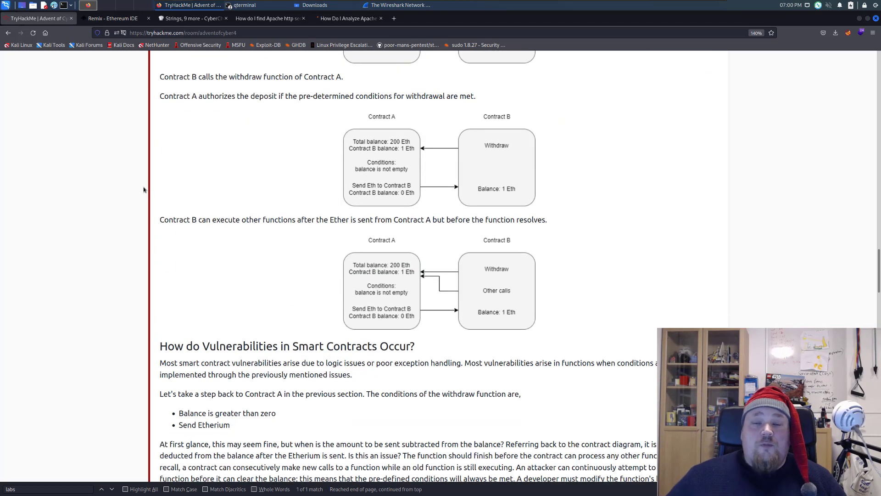
scroll(down, 3)
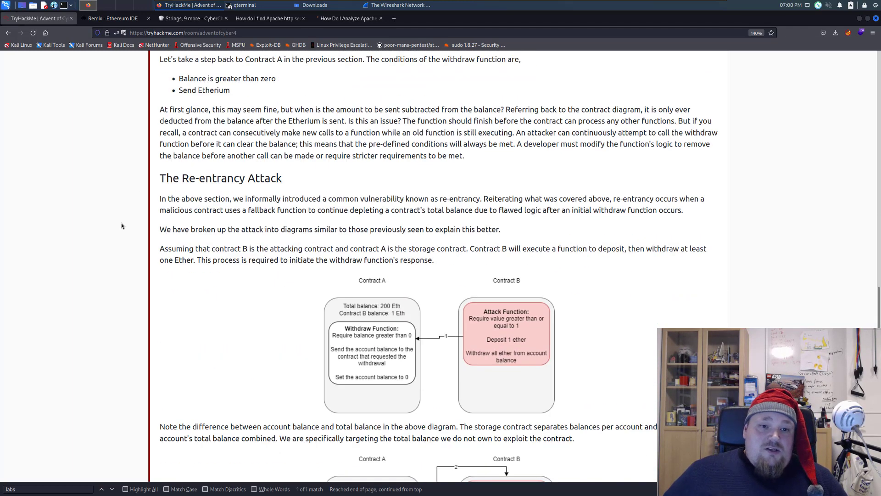
scroll(down, 3)
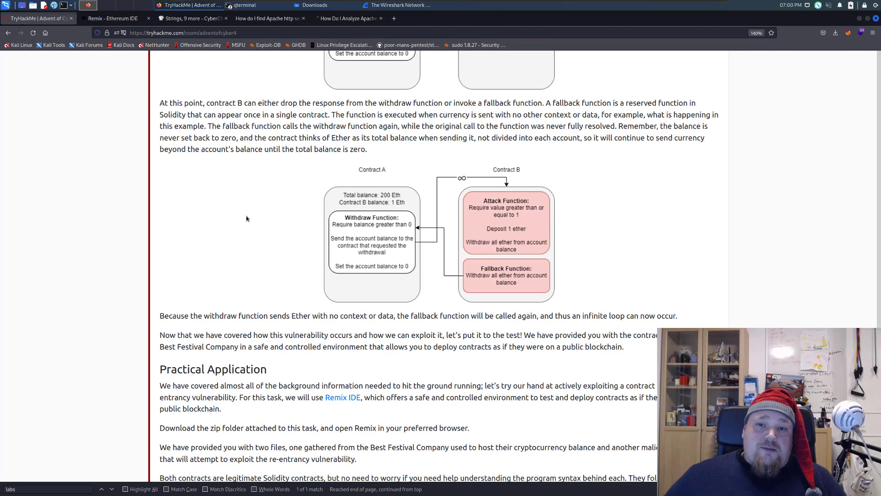
scroll(down, 3)
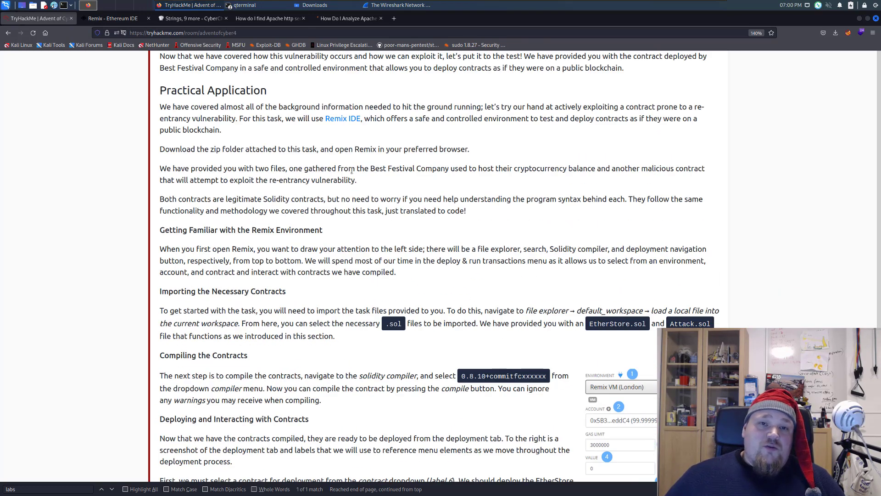
drag(305, 118, 223, 130)
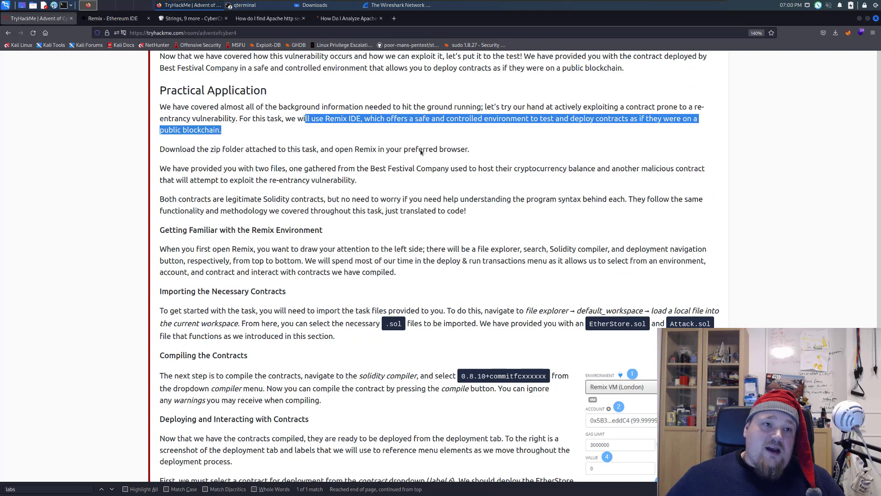
click(114, 18)
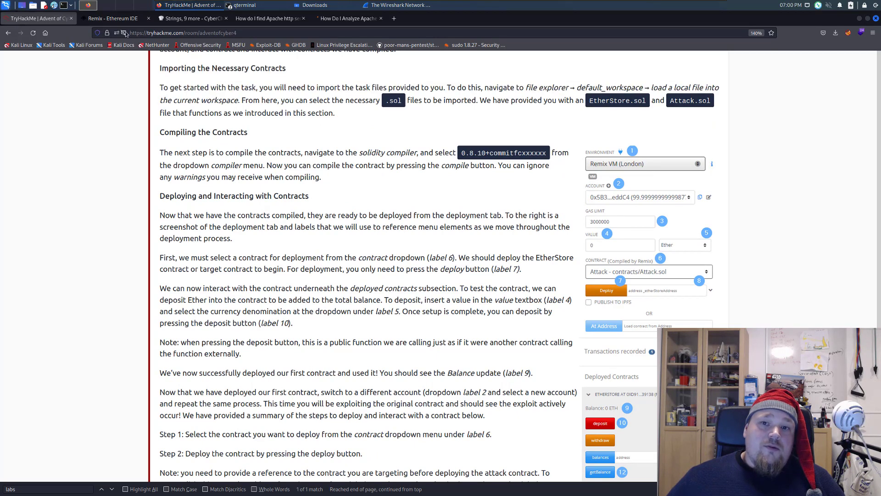
In the zoomed-in Remix page, open EtherStore.sol and Attack.sol, returning to EtherStore's code
click(113, 18)
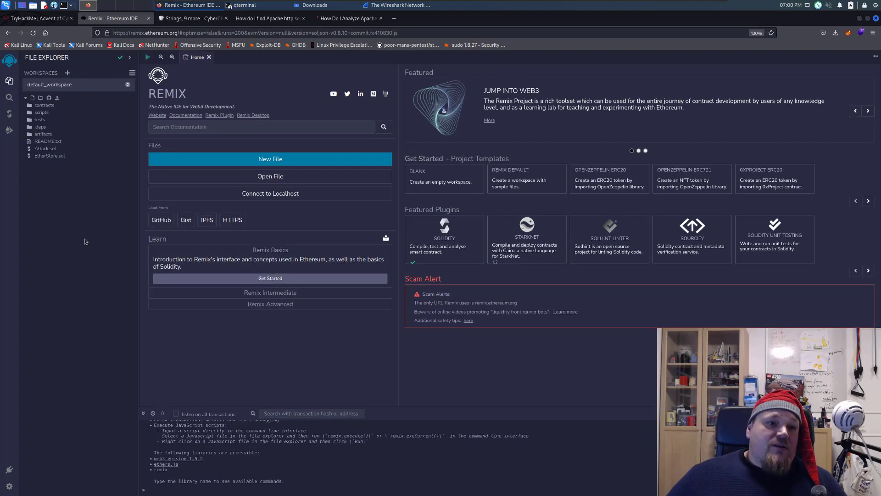
key(ctrl+plus)
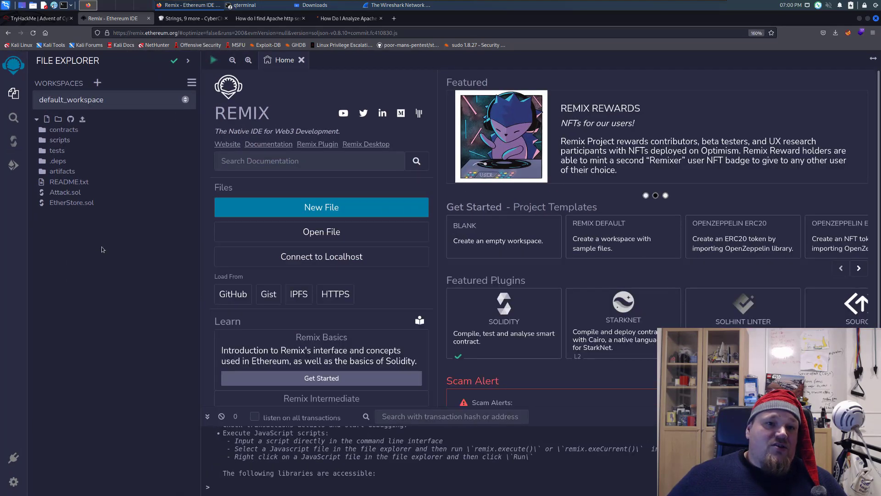
click(72, 203)
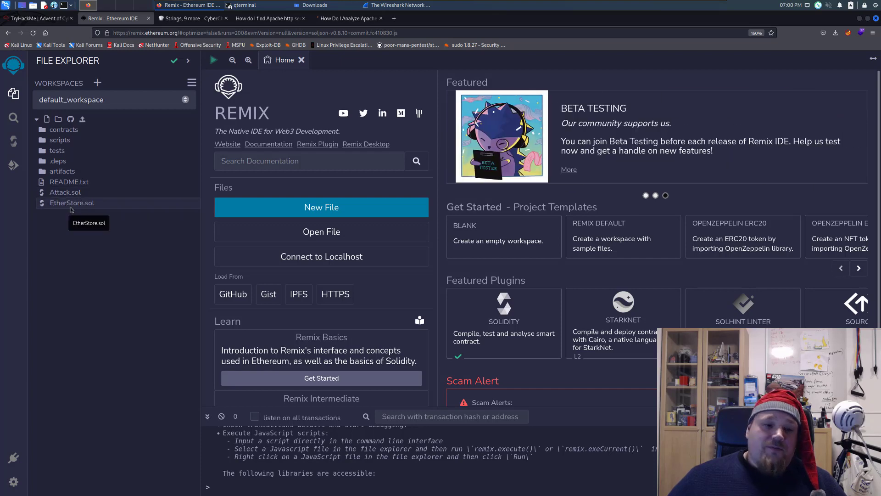
double_click(72, 203)
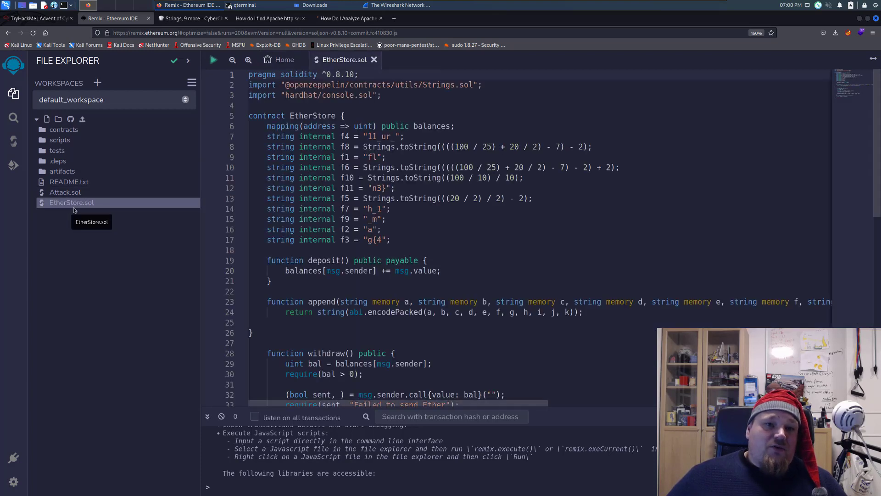
click(65, 192)
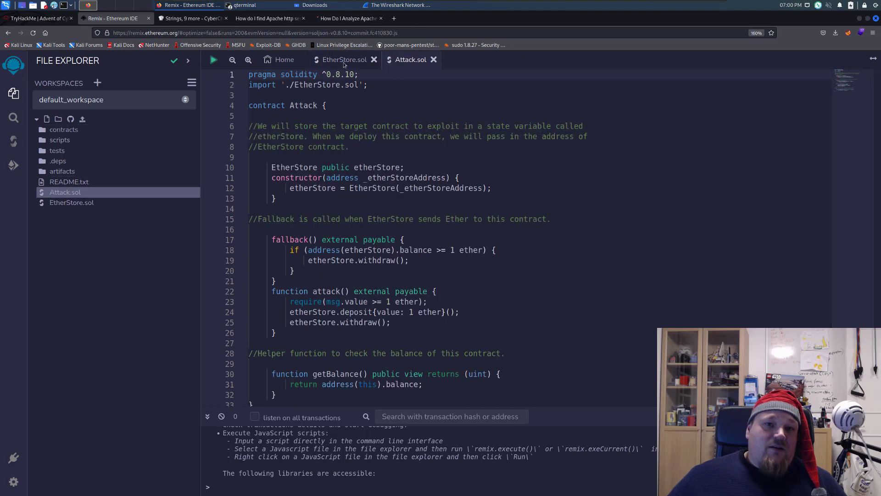
click(343, 60)
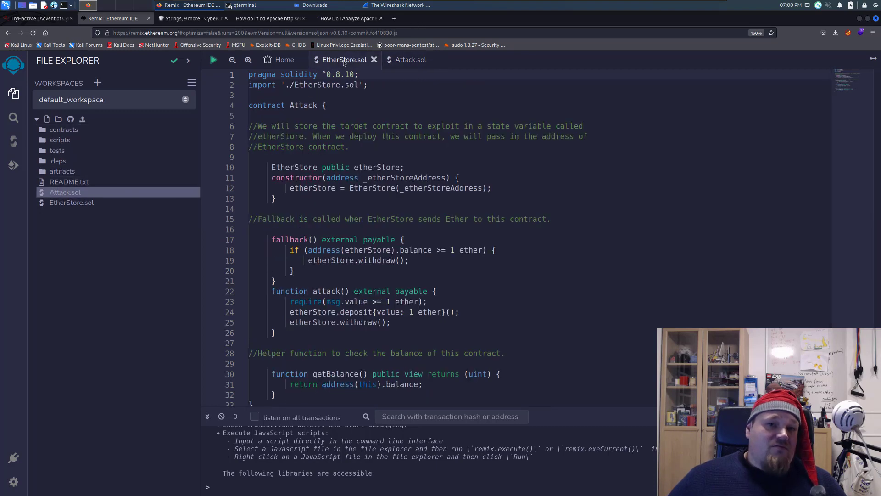
click(344, 60)
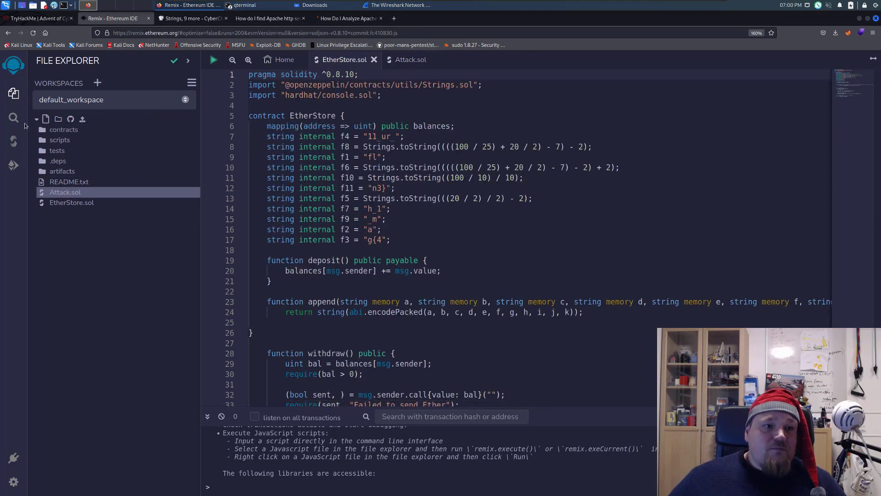
mouse_move(13, 140)
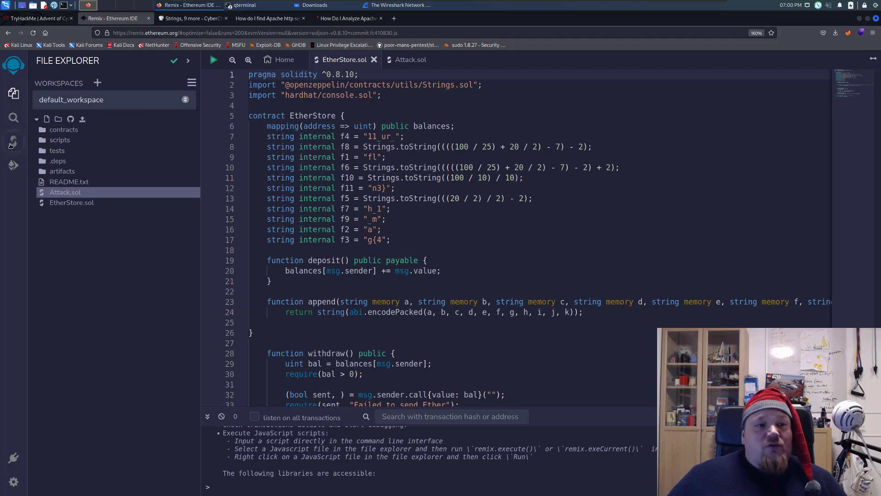
Compile EtherStore.sol and bring up the Deploy & Run Transactions panel
click(14, 142)
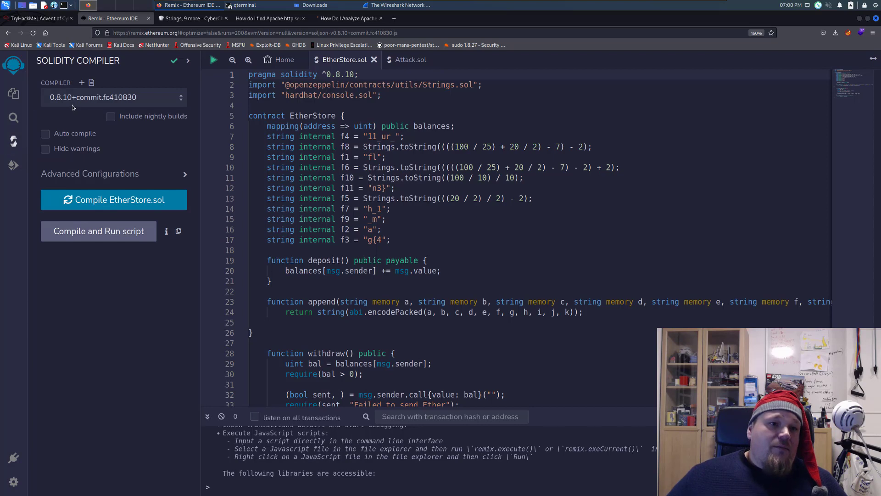
mouse_move(92, 163)
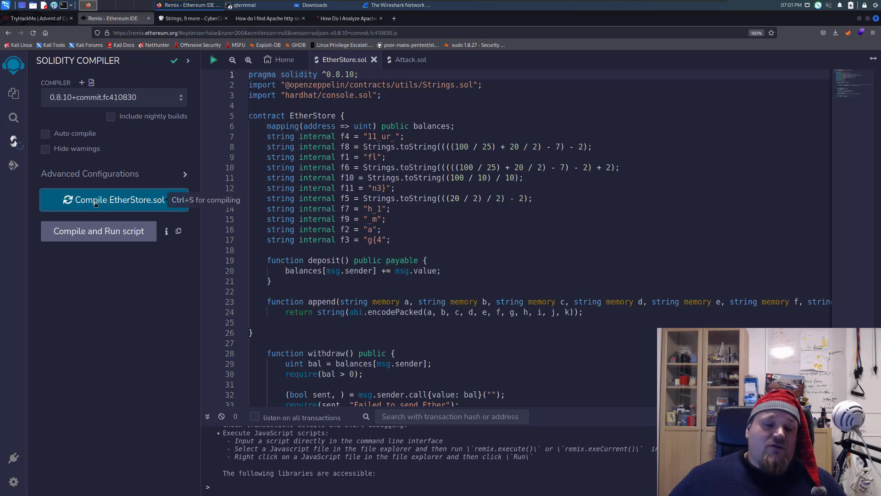
click(112, 200)
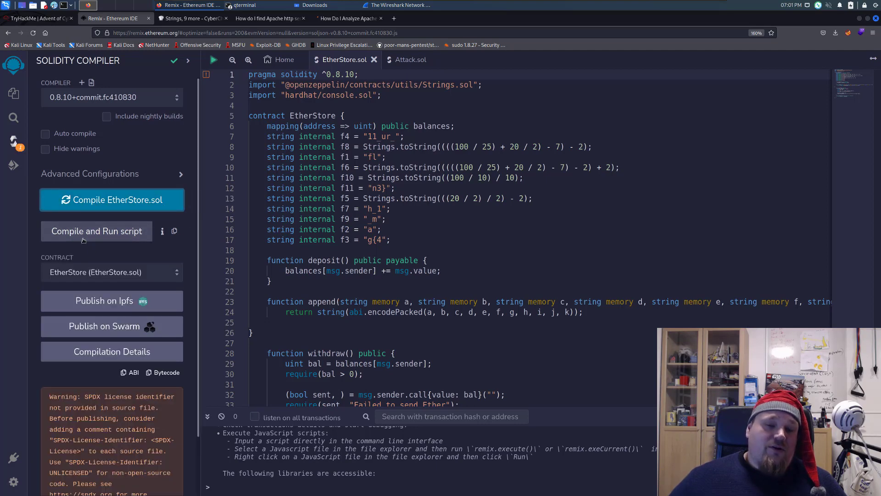
click(13, 164)
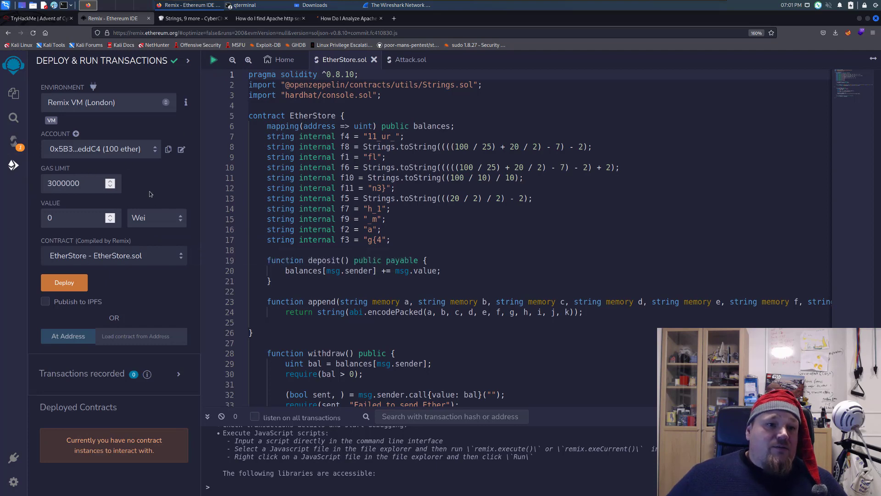
Deploy EtherStore - EtherStore.sol to the Remix VM and enlarge the console log
click(100, 149)
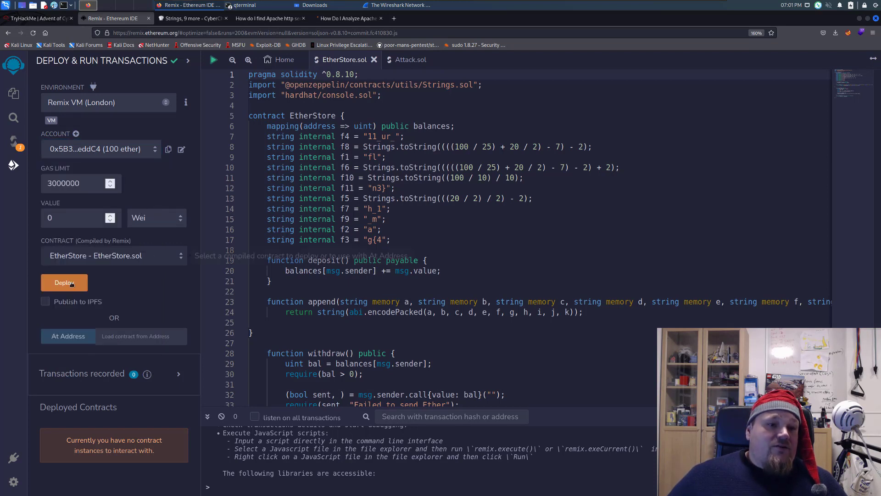
mouse_move(141, 267)
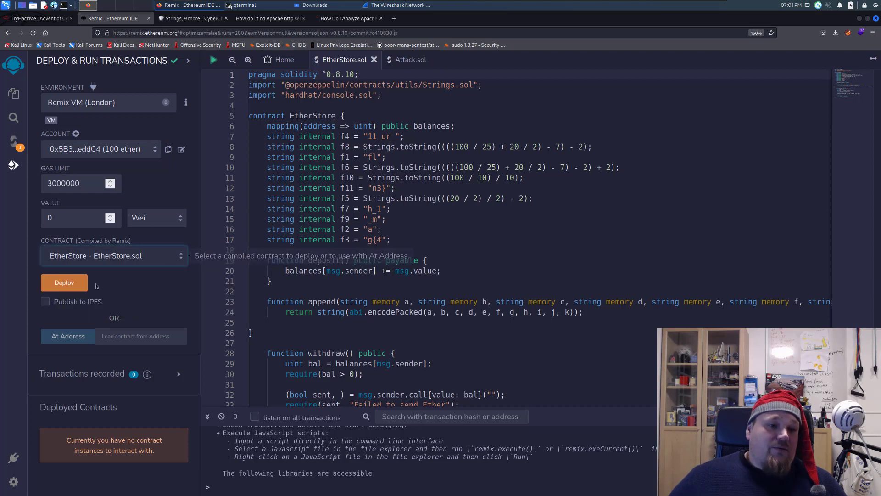
click(64, 283)
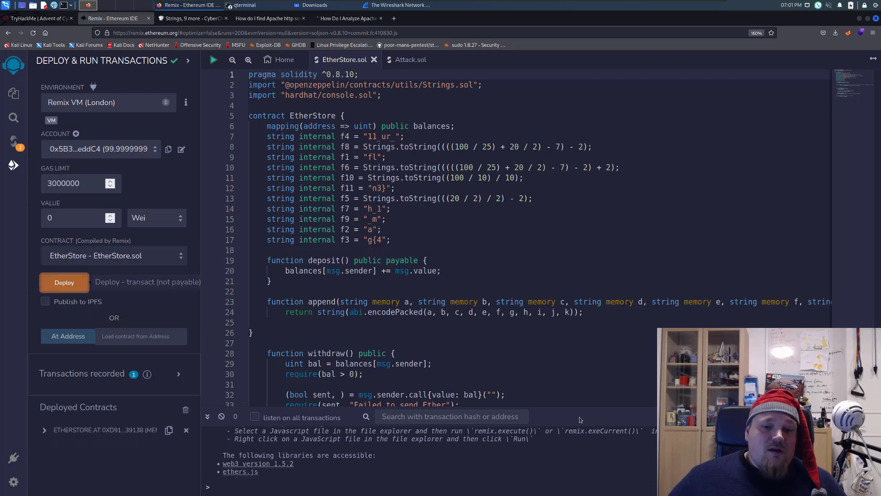
click(63, 282)
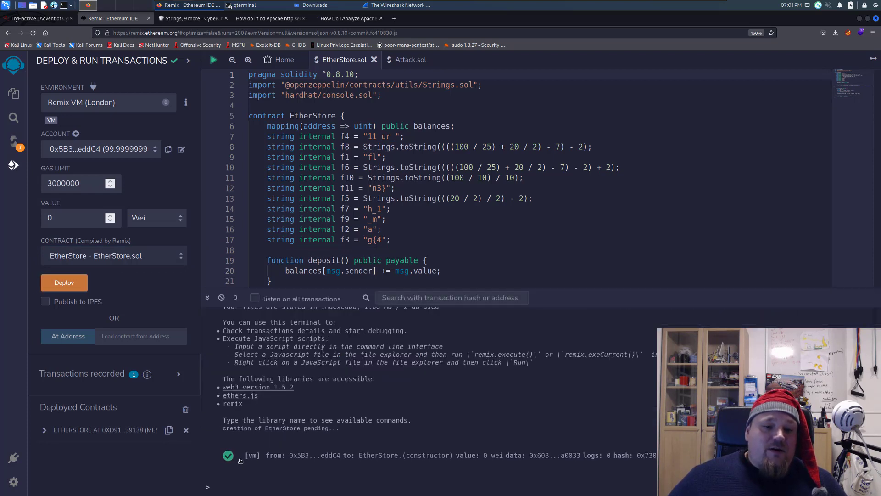
mouse_move(623, 460)
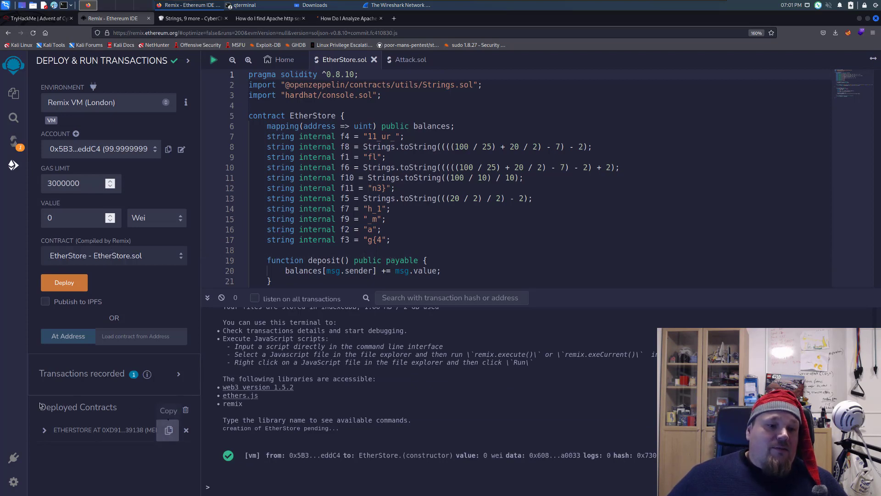
Deposit 20 Ether into the deployed EtherStore, then check the account list without switching
click(44, 430)
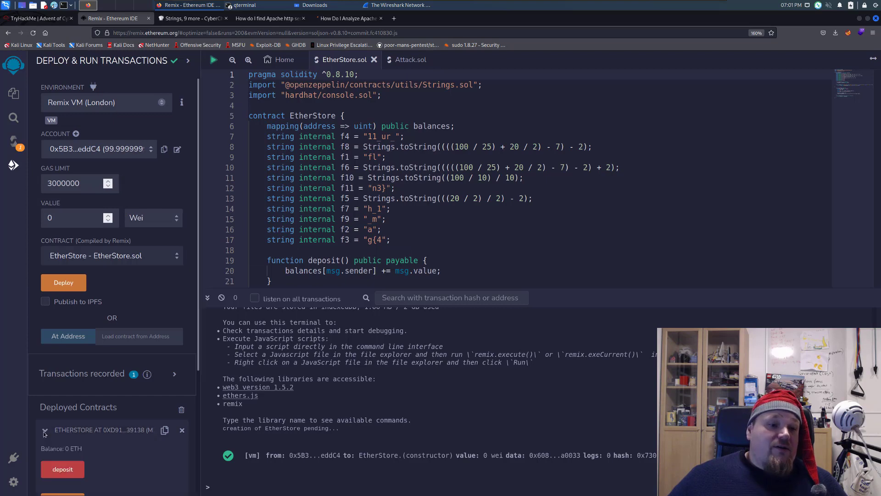
scroll(down, 3)
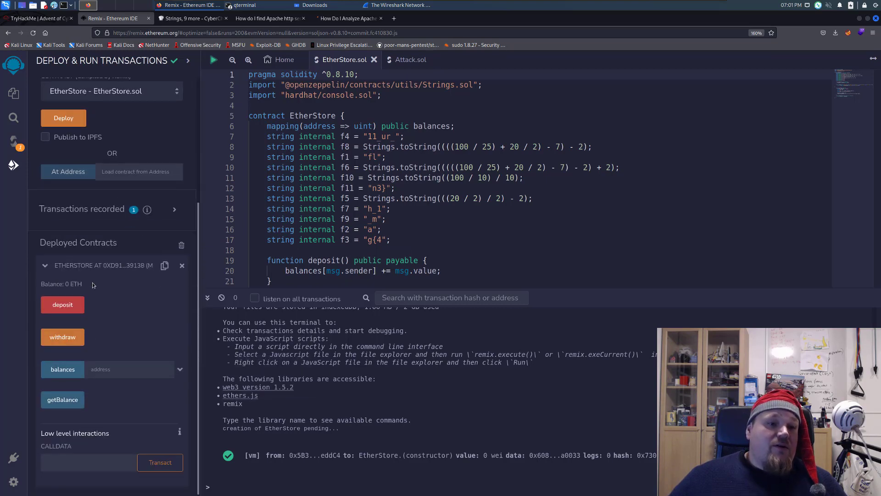
mouse_move(125, 336)
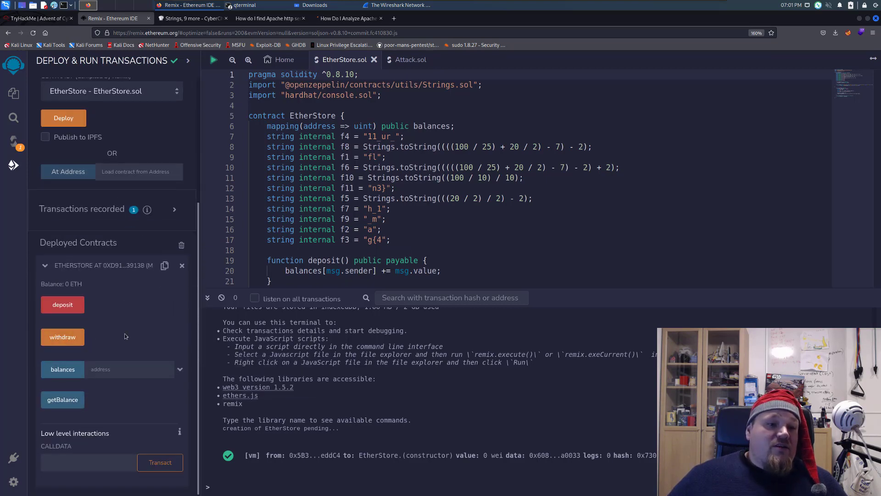
scroll(down, 3)
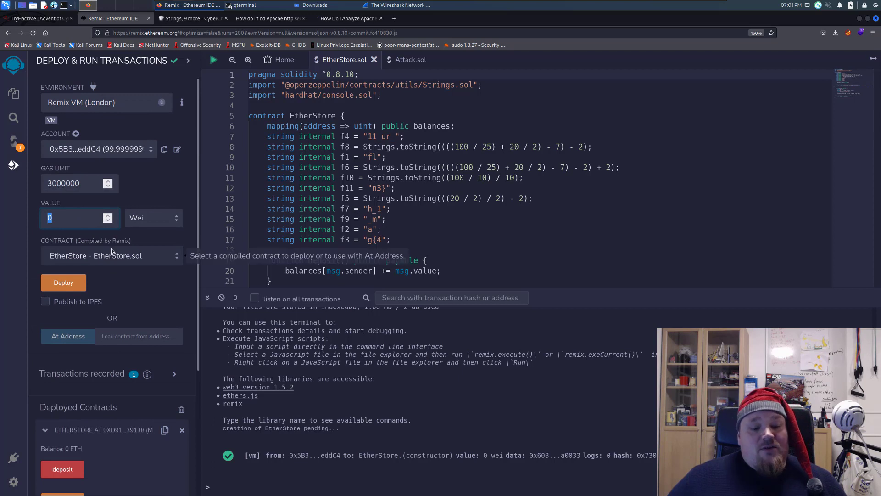
text(20)
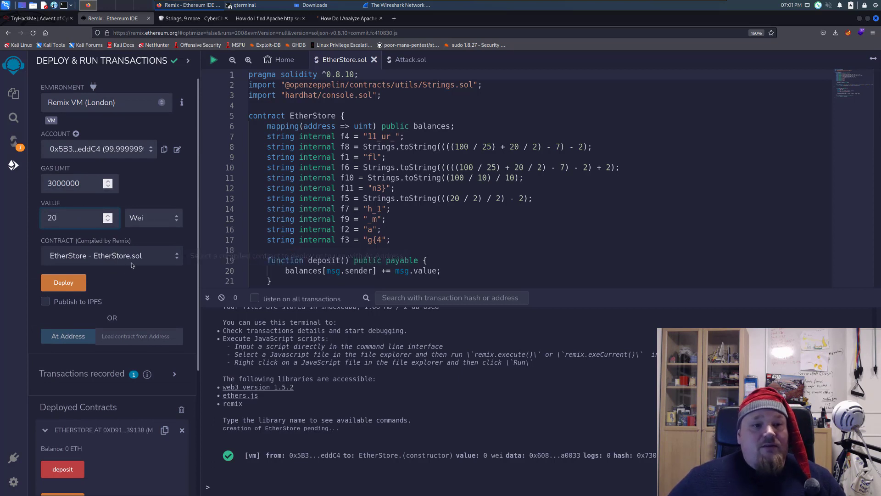
click(152, 218)
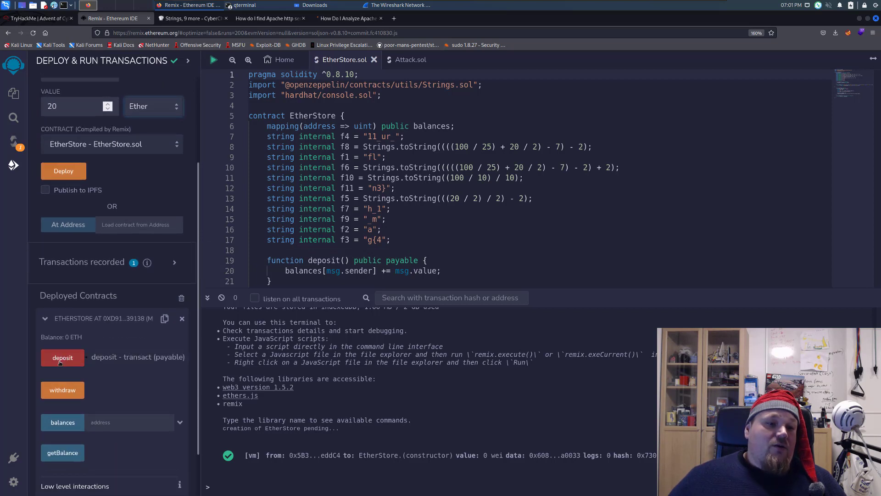
click(62, 358)
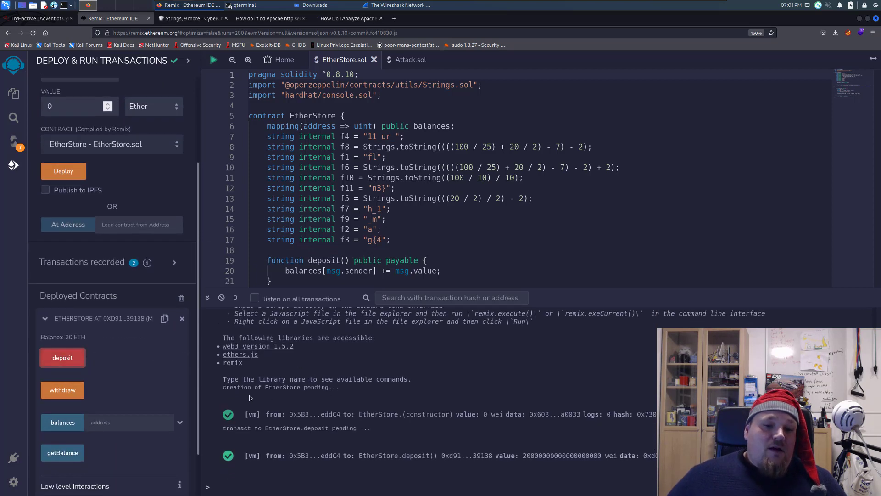
mouse_move(90, 340)
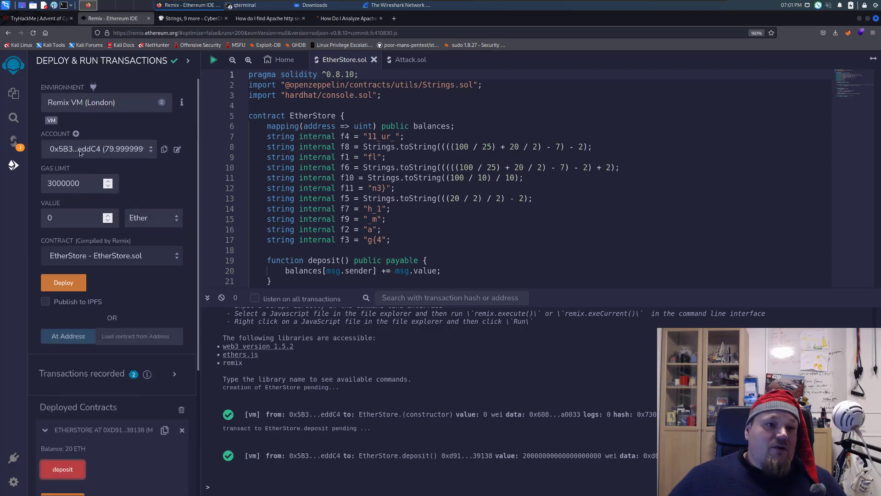
click(98, 149)
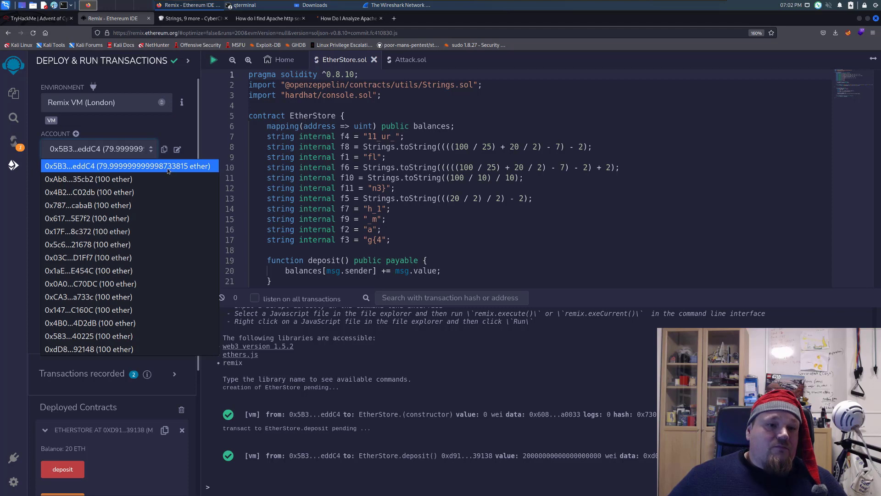
mouse_move(108, 168)
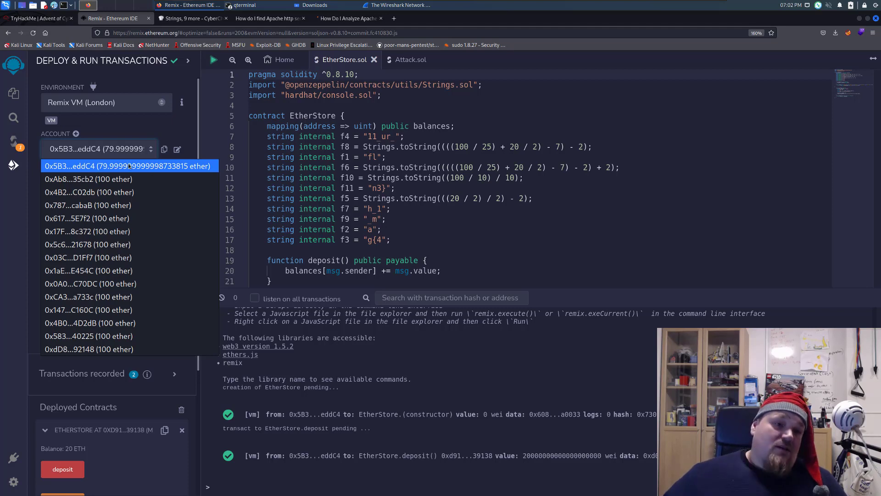
click(128, 165)
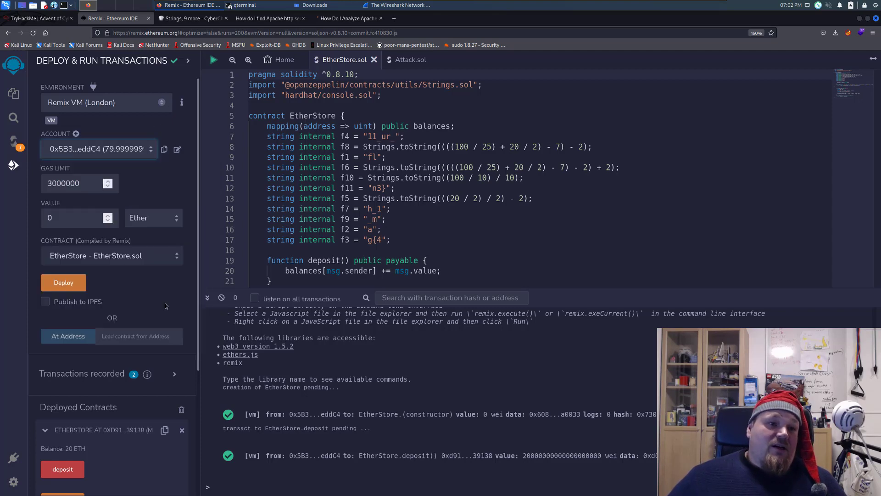
scroll(down, 3)
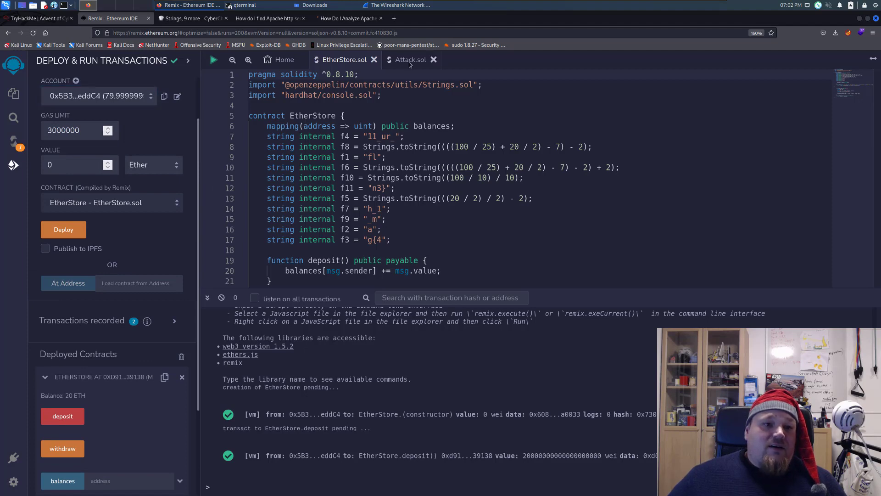
Switch to the Attack.sol source and compile it in the Solidity Compiler
click(411, 59)
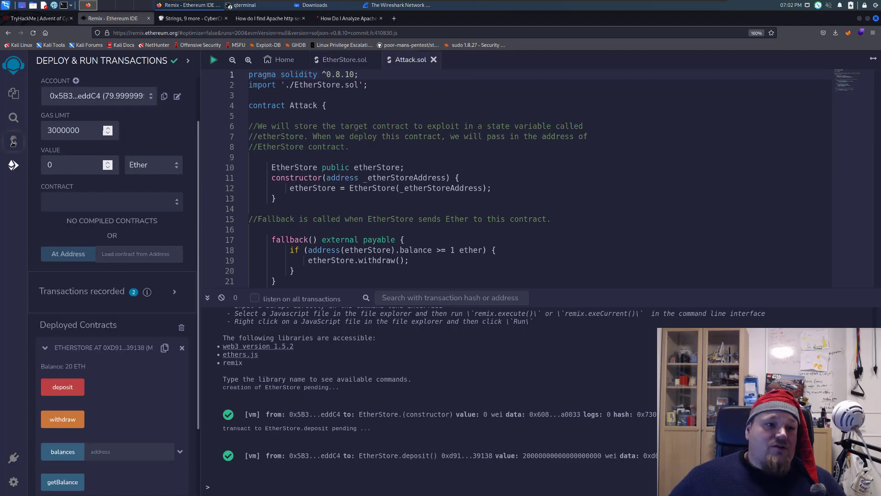
click(13, 141)
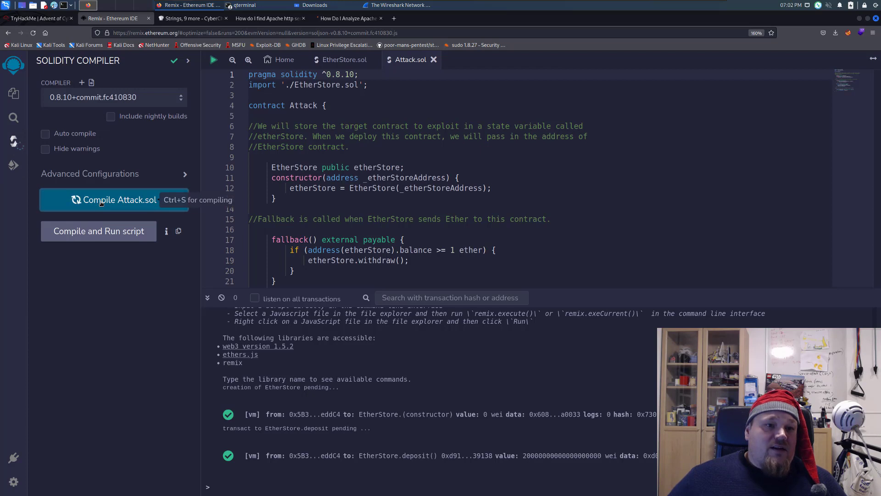
click(113, 199)
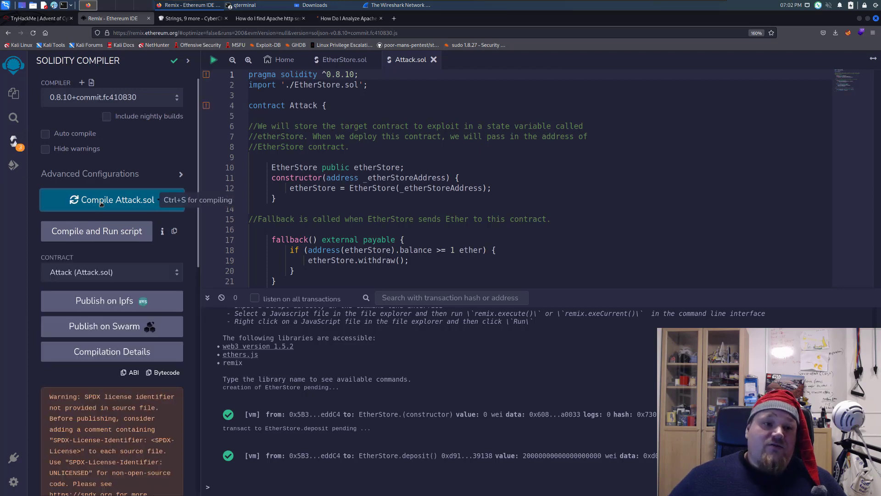
mouse_move(14, 163)
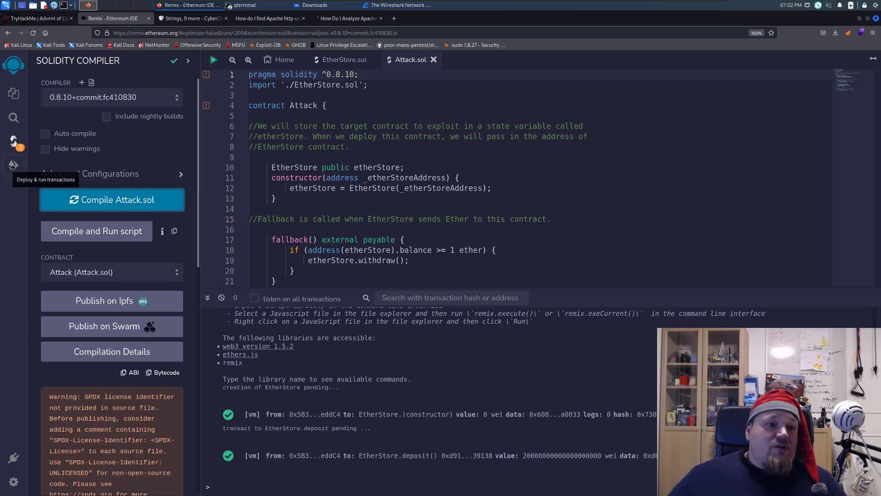
click(13, 165)
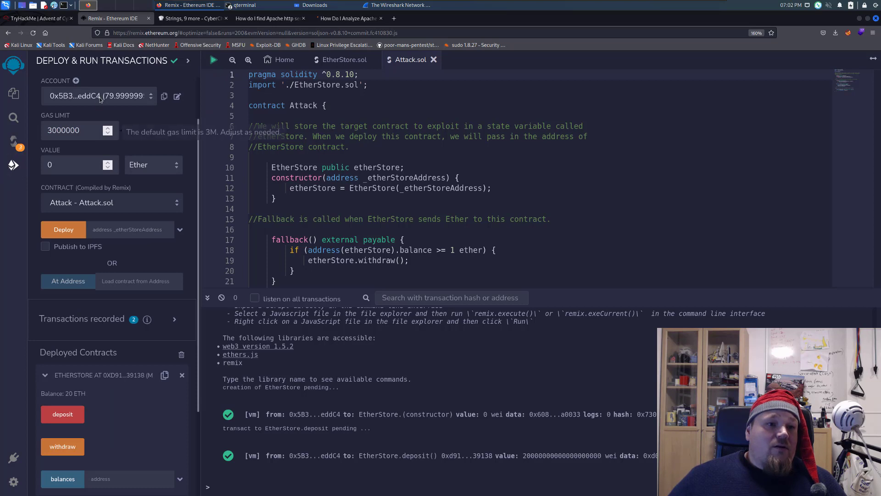
click(98, 96)
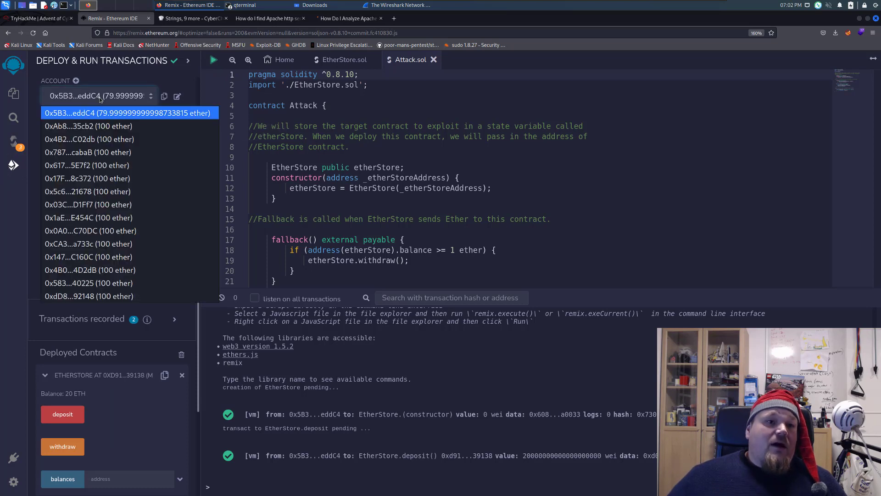
click(88, 126)
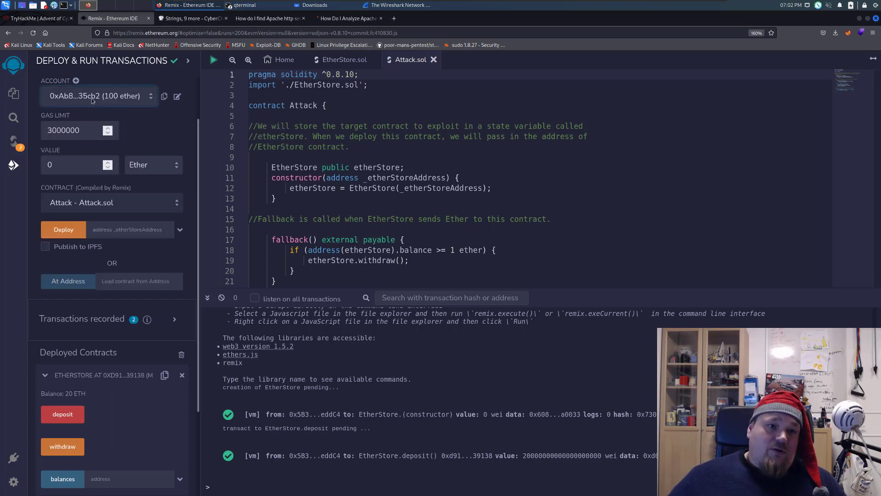
click(95, 95)
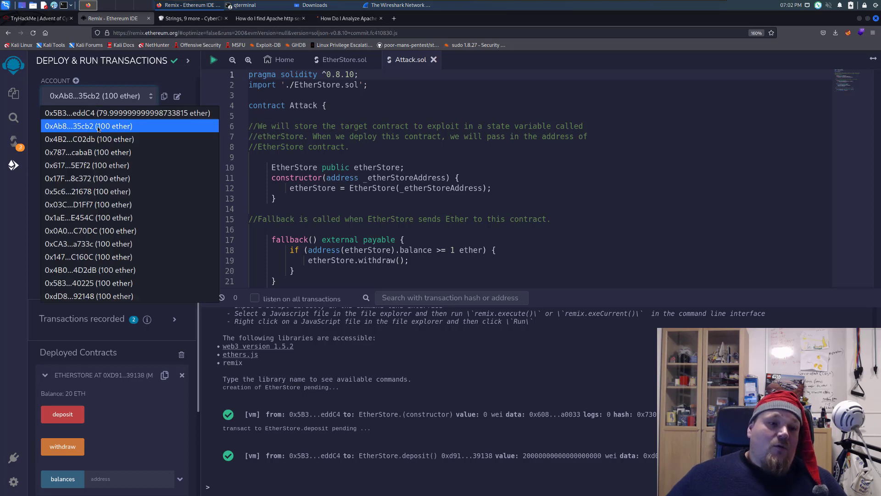
click(88, 125)
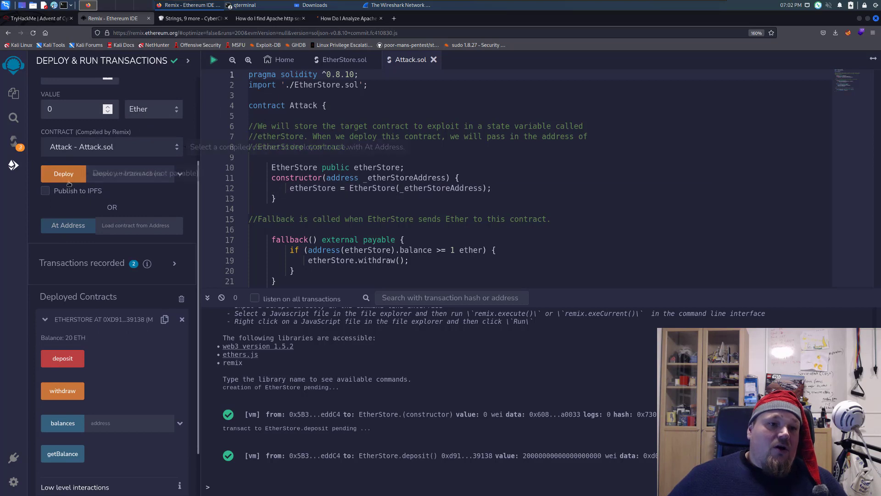
click(63, 173)
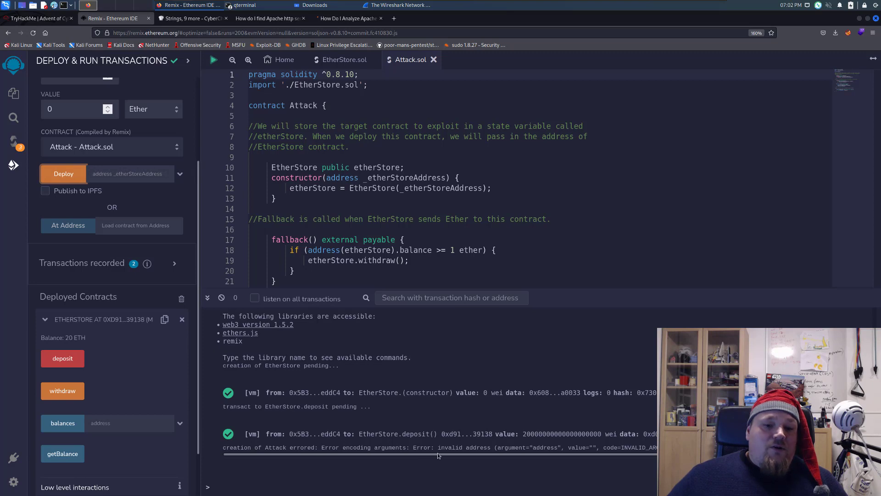
mouse_move(314, 444)
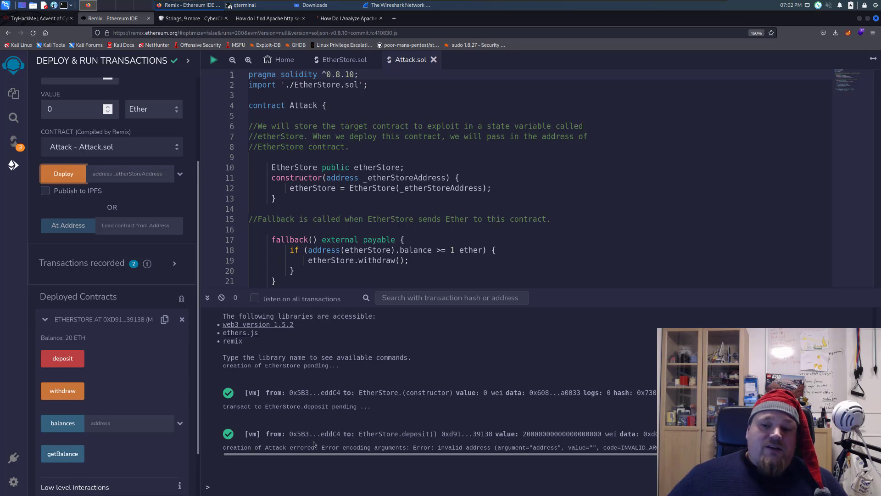
drag(236, 446, 444, 447)
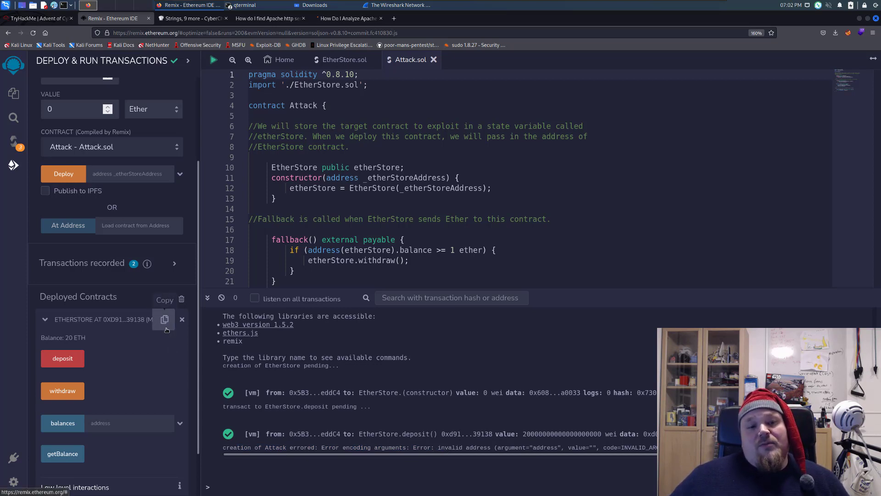
mouse_move(185, 289)
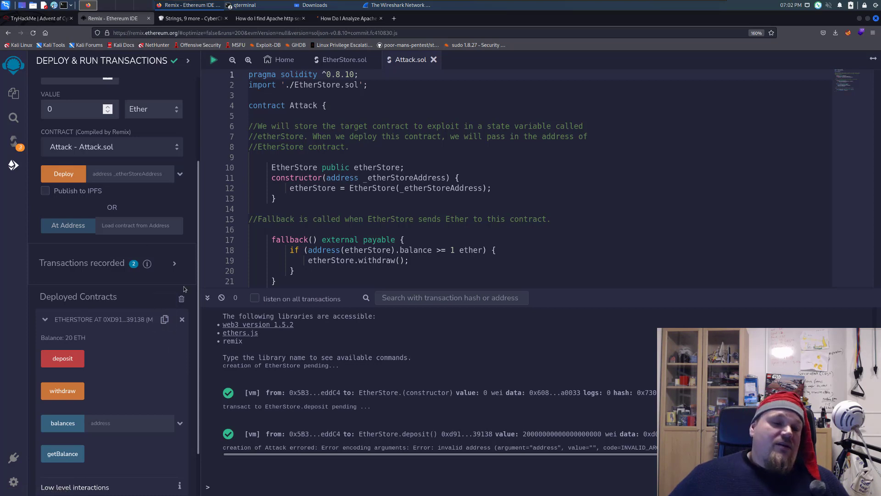
Deploy Attack with EtherStore's address as the _etherStoreAddress constructor argument
click(131, 173)
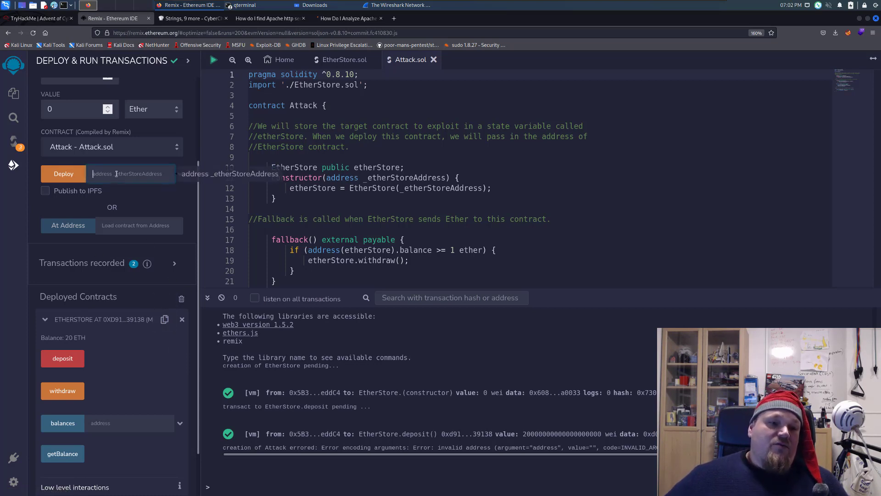
click(63, 173)
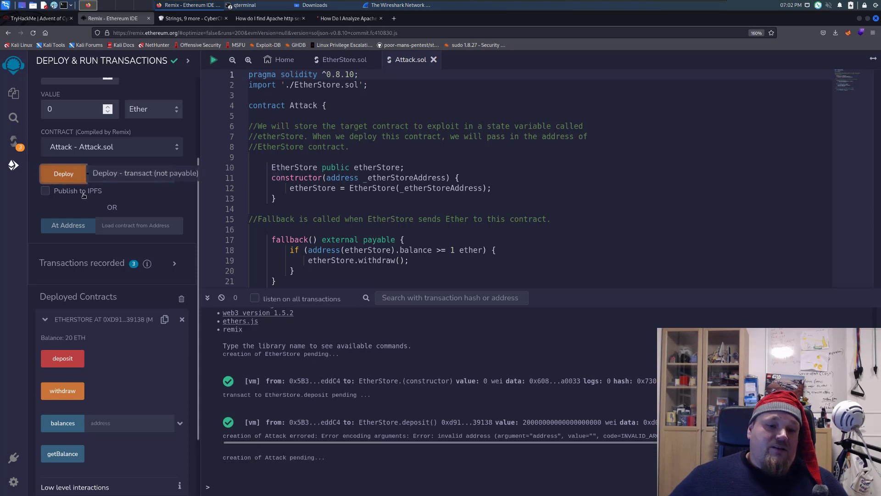
click(64, 173)
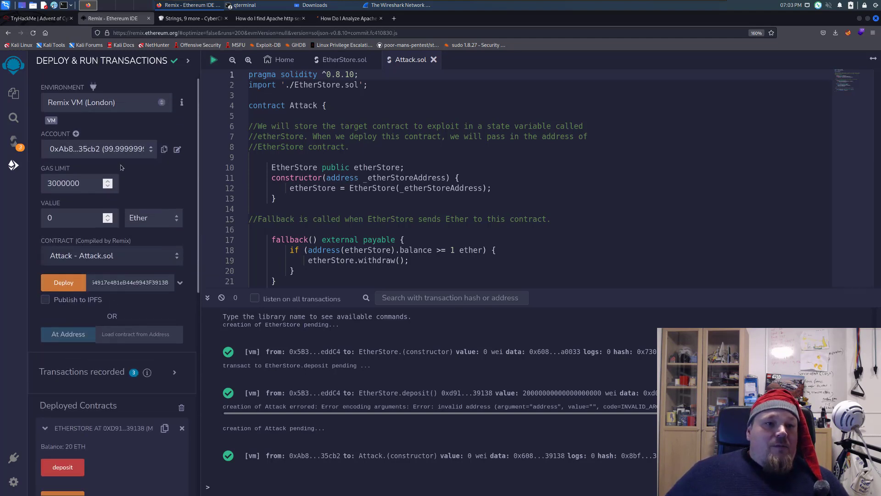
mouse_move(148, 153)
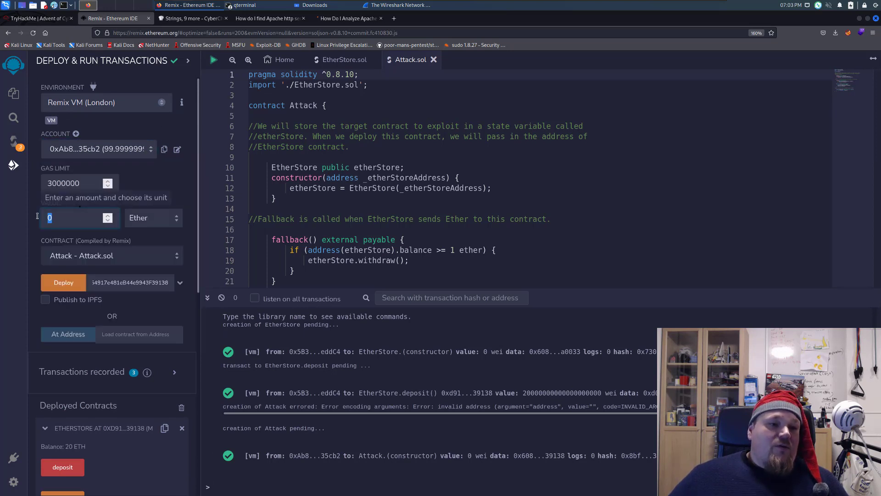
Call attack with 2 Ether, draining EtherStore to 0 ETH and leaving Attack with 22 ETH
text(2)
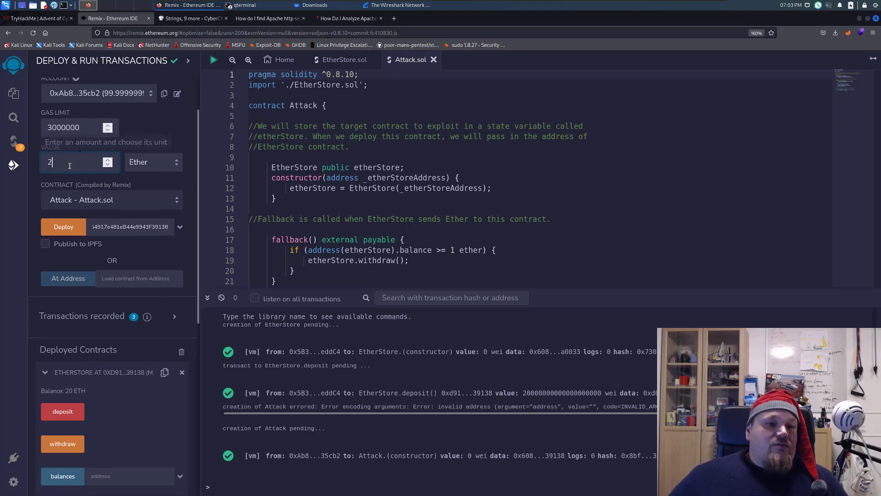
click(63, 421)
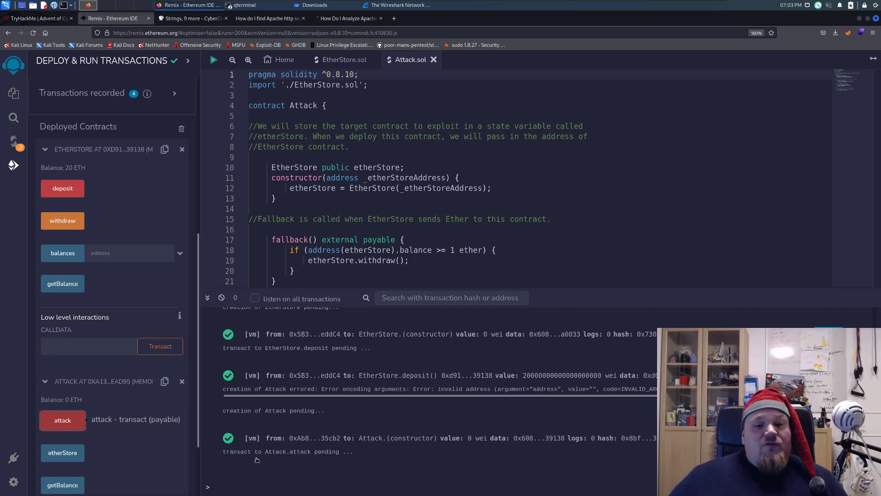
mouse_move(50, 396)
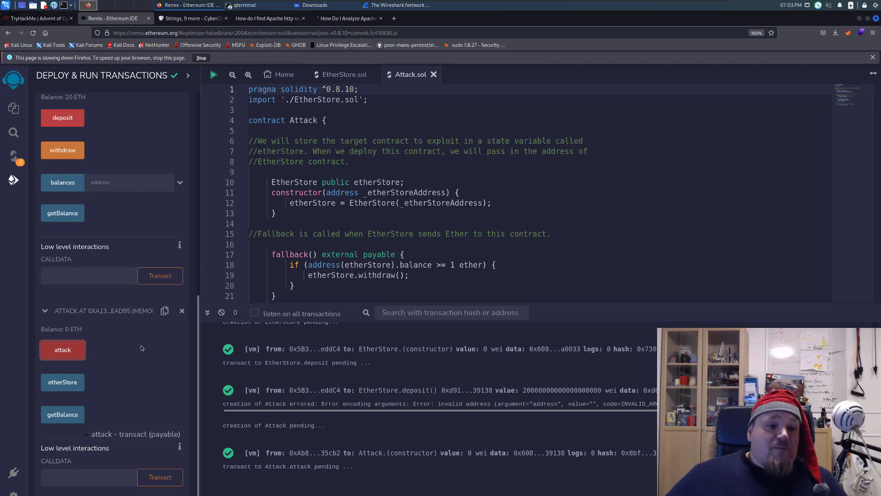
mouse_move(111, 331)
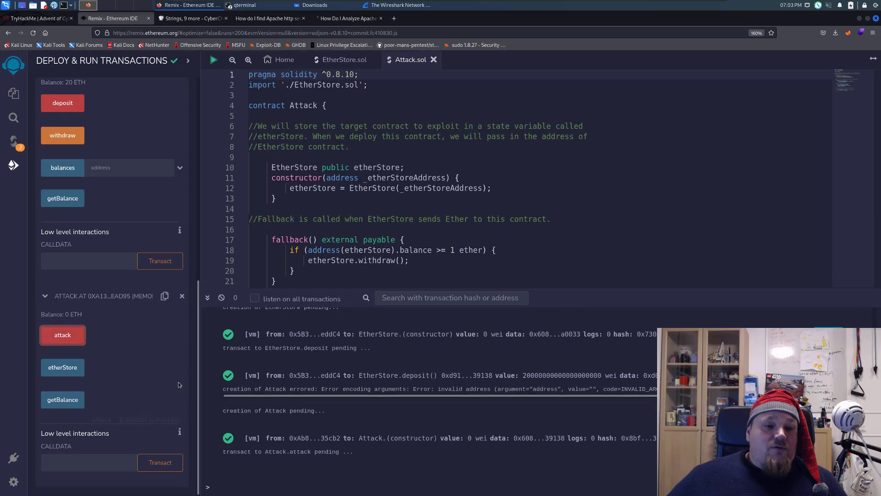
click(62, 335)
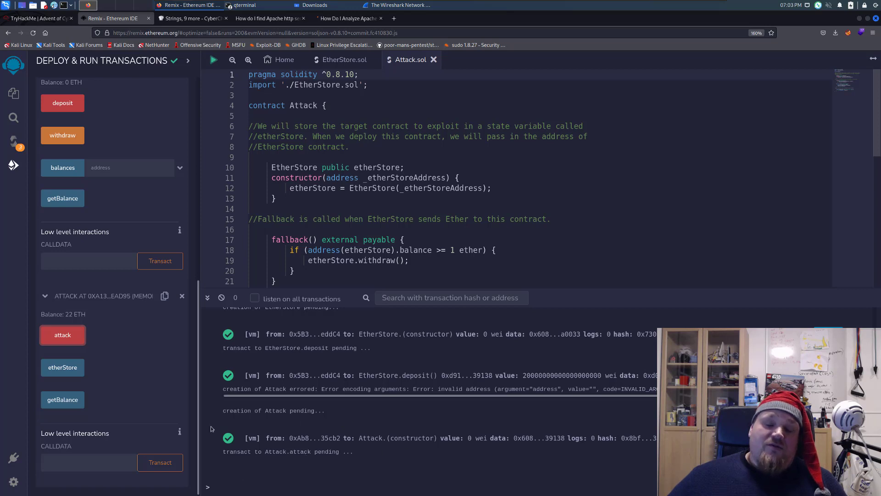
mouse_move(306, 471)
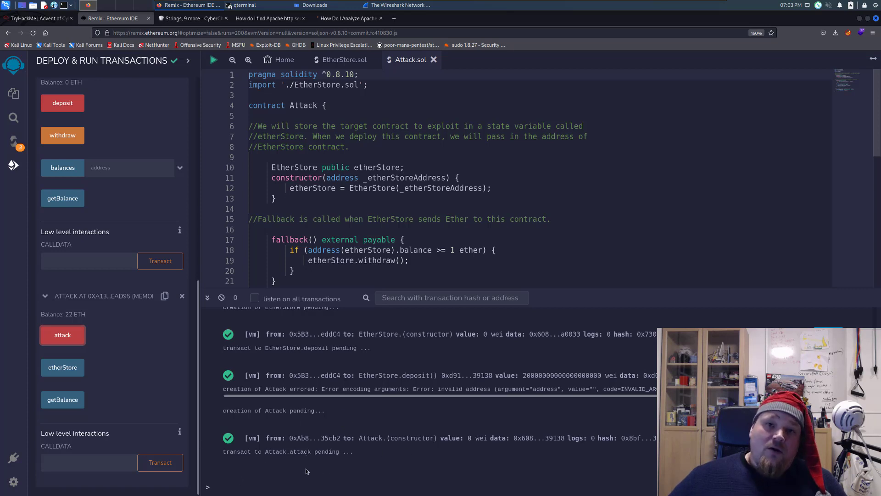
mouse_move(347, 444)
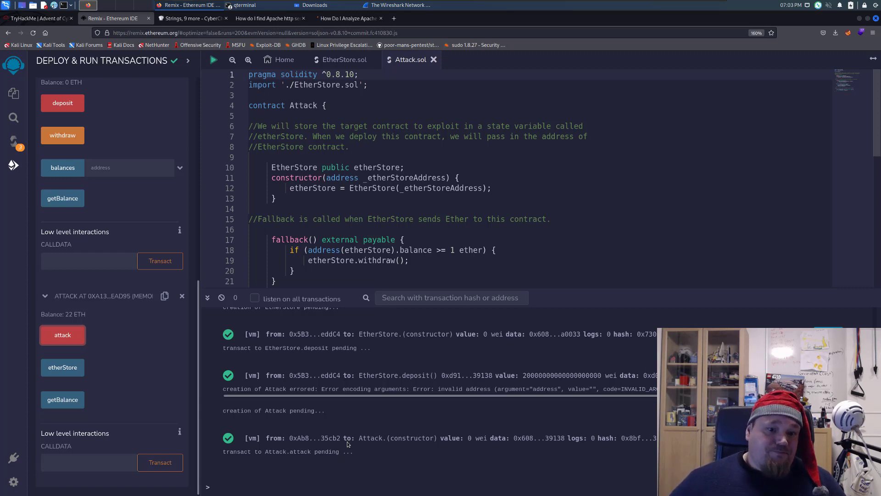
mouse_move(285, 440)
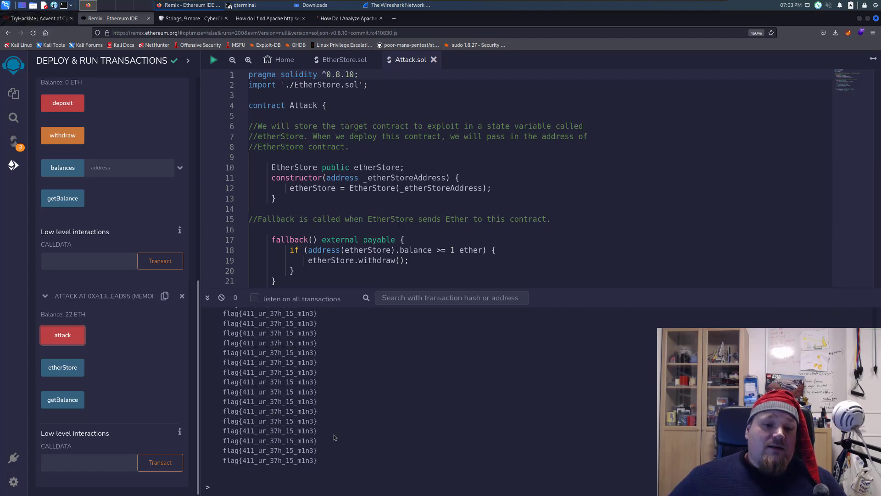
click(37, 18)
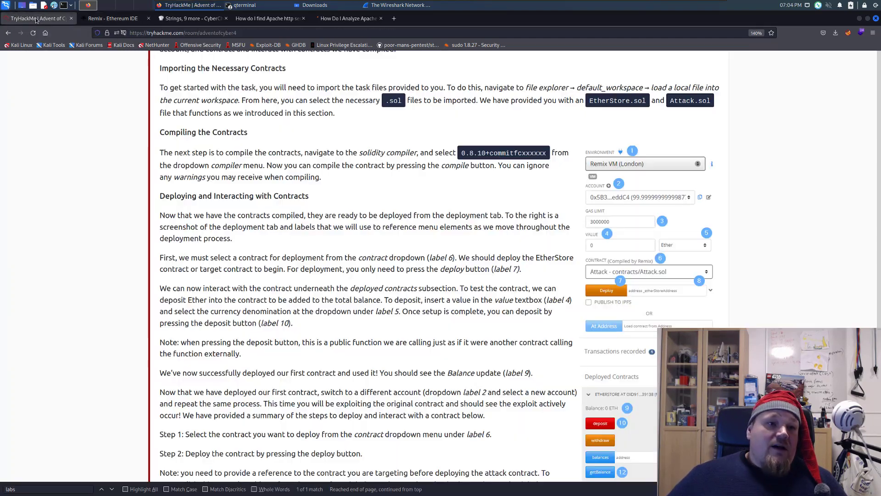
scroll(down, 3)
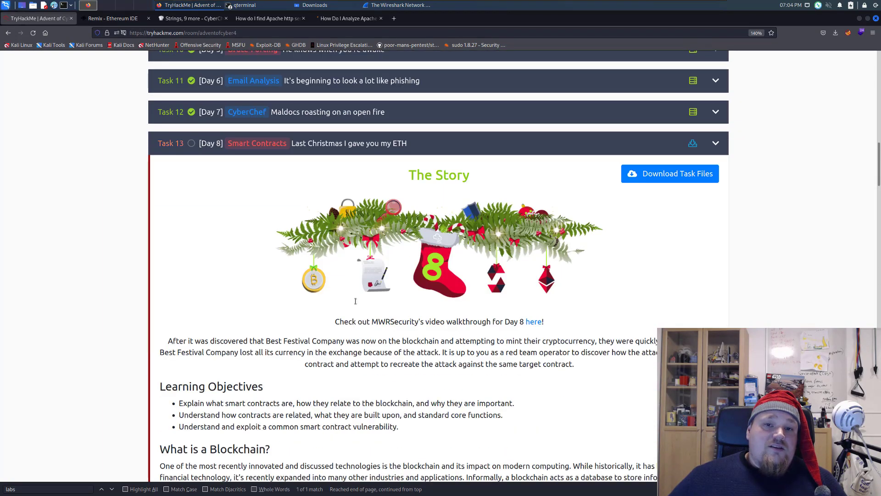
scroll(down, 3)
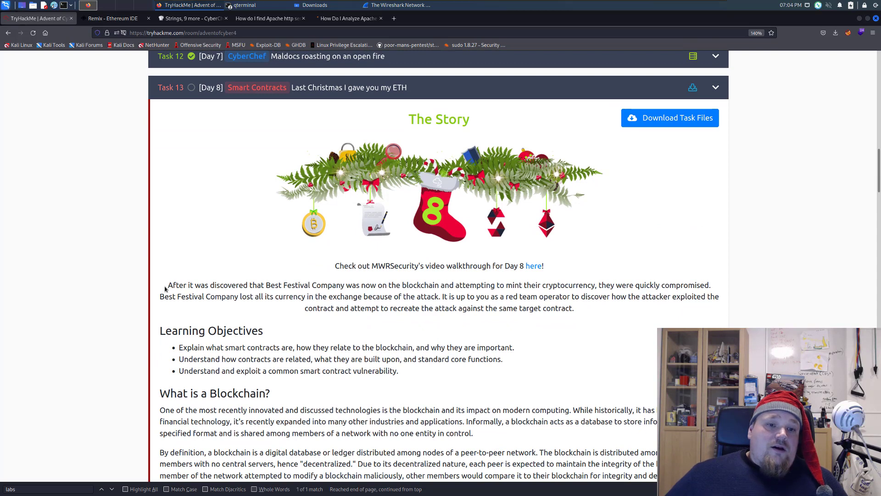
drag(168, 285, 522, 285)
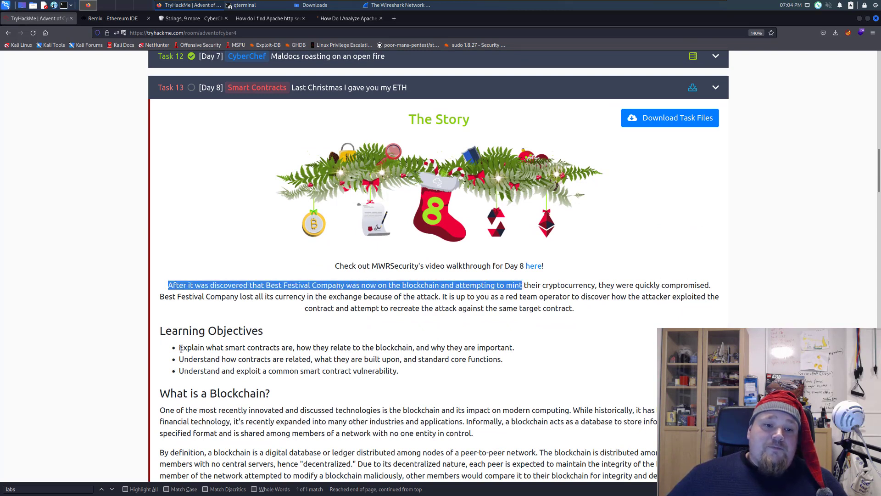
click(521, 353)
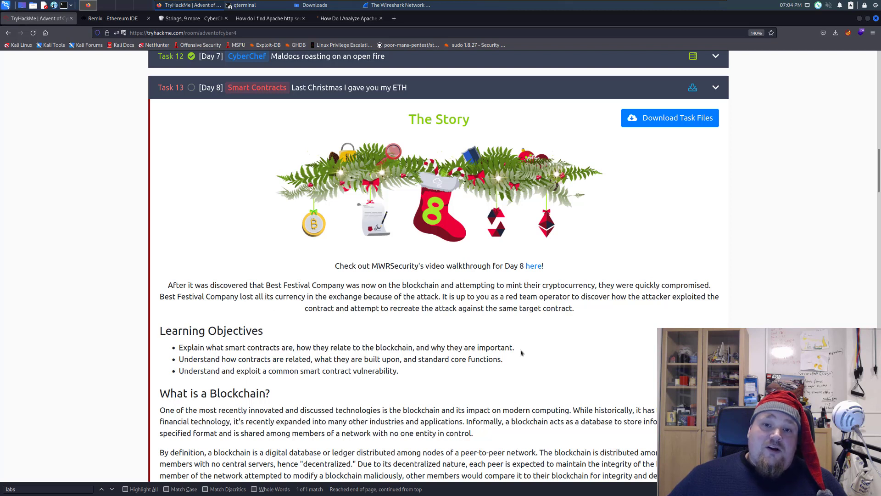
drag(180, 348, 512, 347)
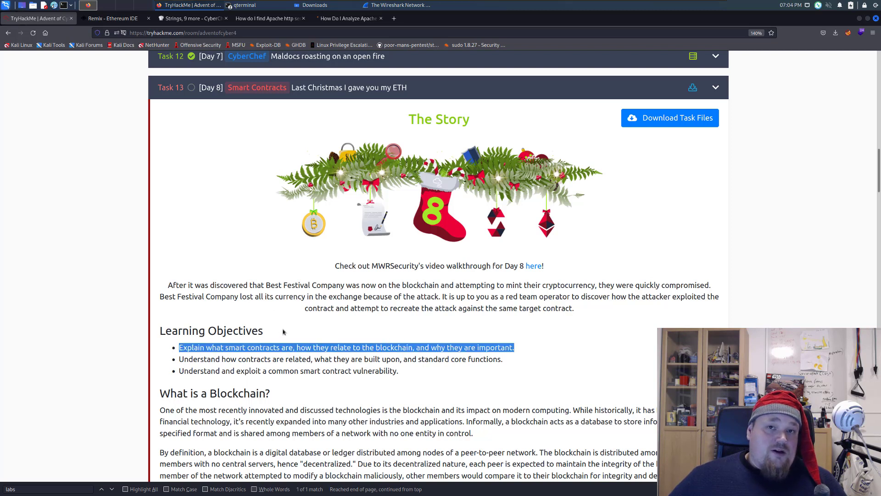
mouse_move(220, 380)
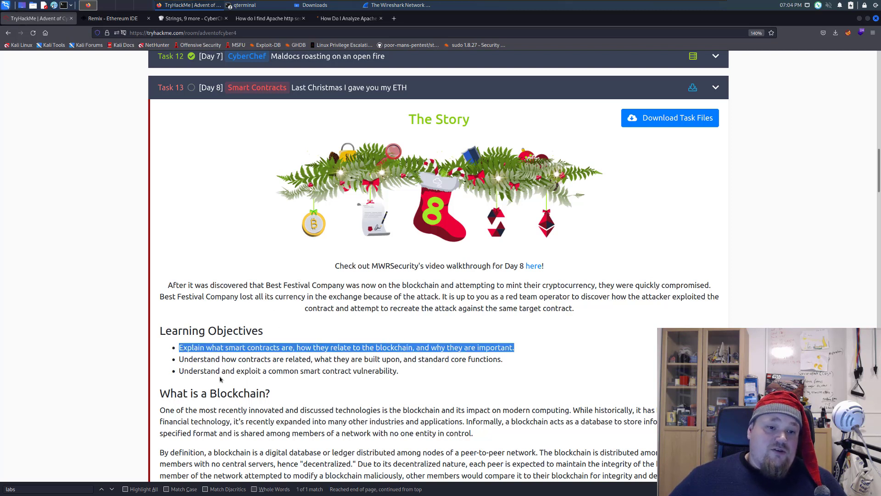
scroll(down, 3)
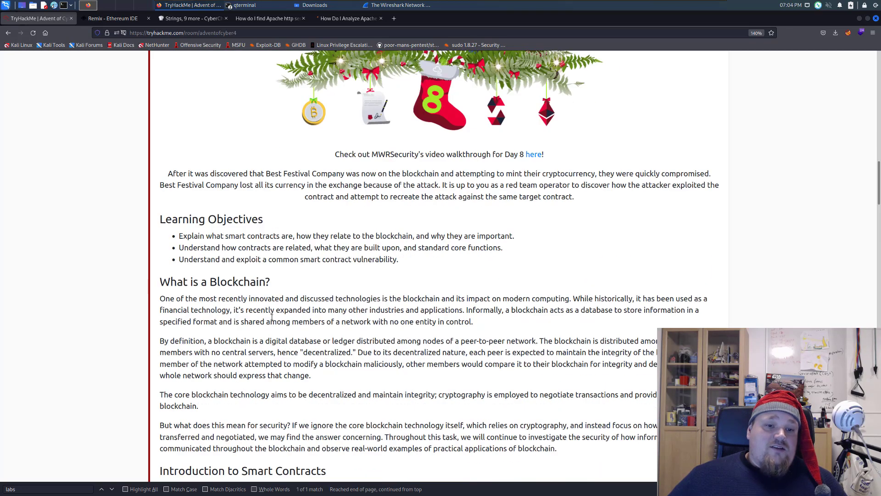
scroll(down, 3)
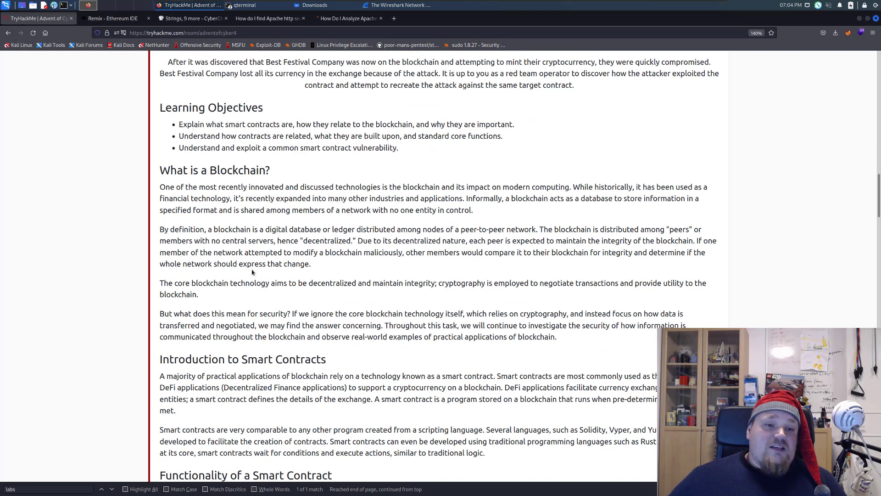
scroll(down, 3)
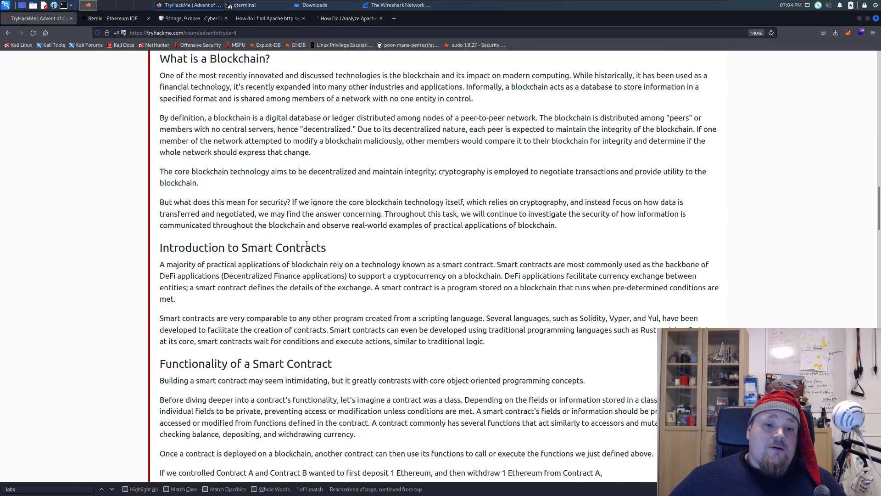
scroll(down, 3)
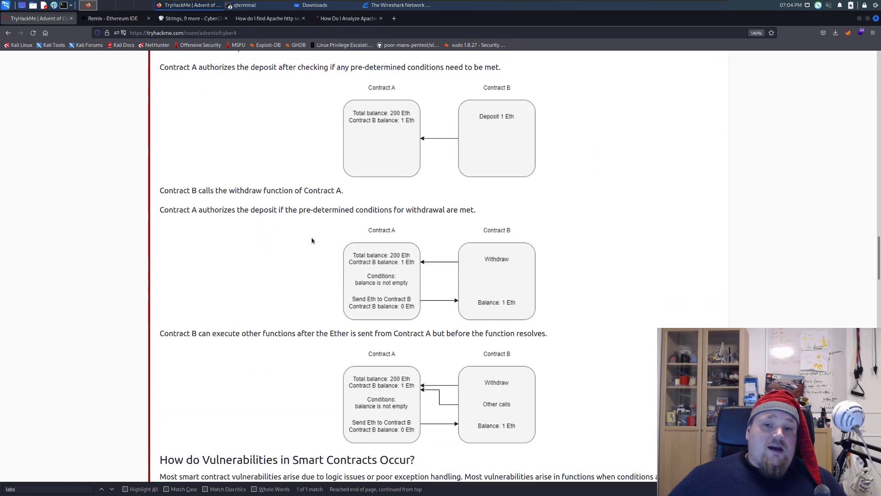
scroll(down, 3)
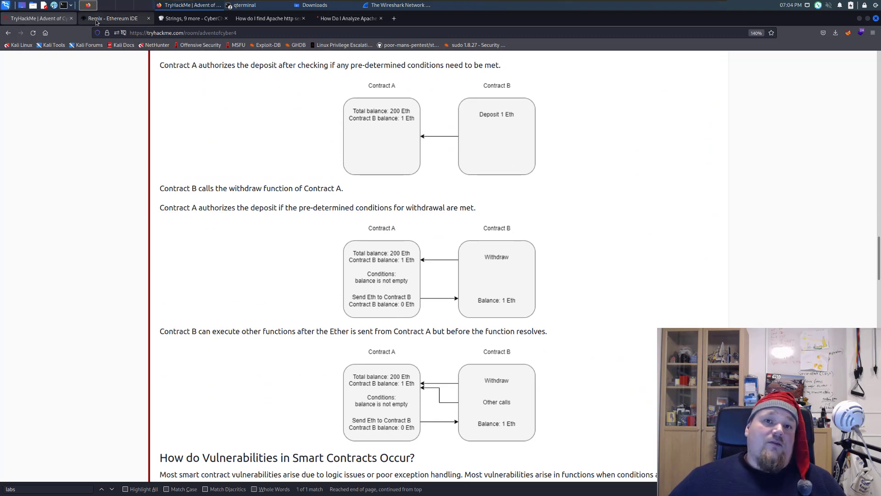
click(115, 17)
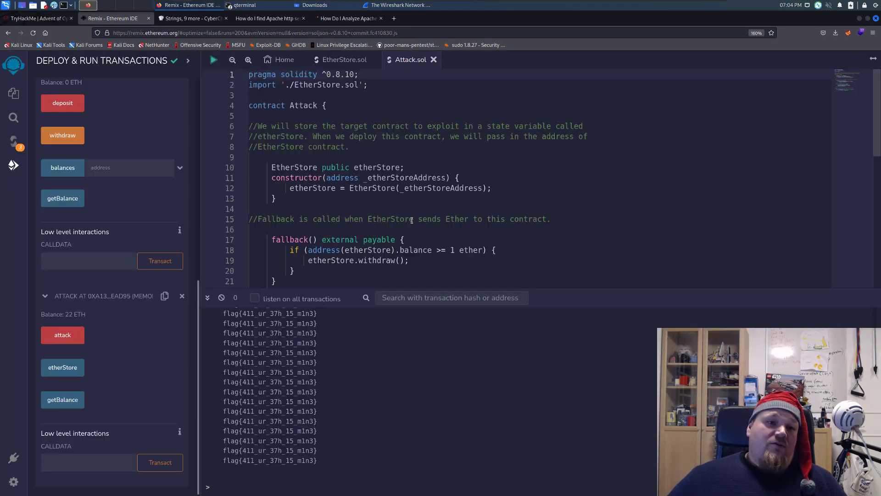